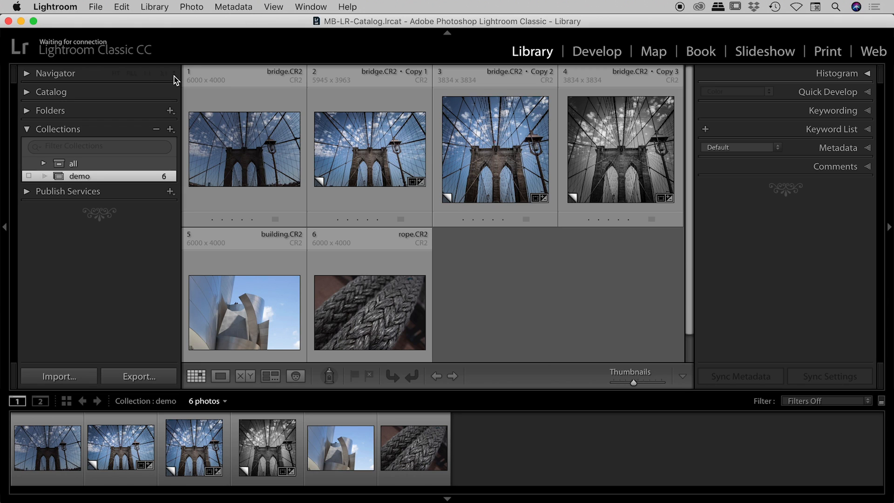
{"action": "mouse_move", "coordinate": [68, 179]}
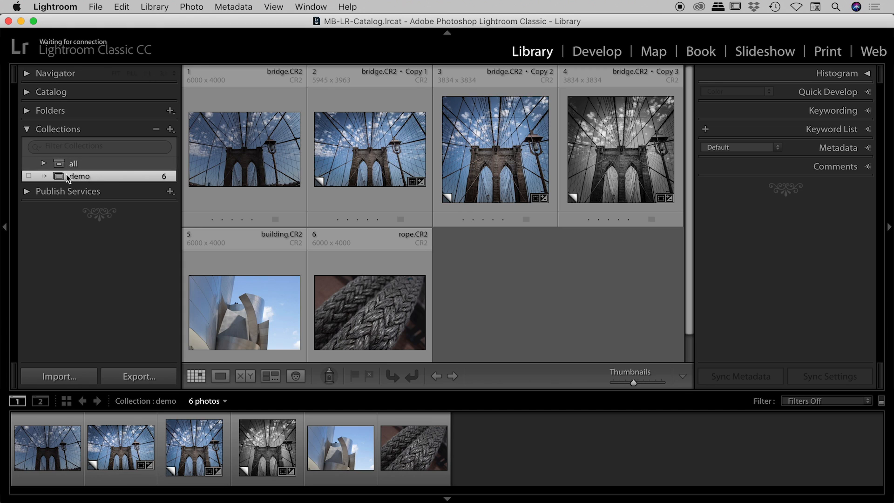
{"action": "mouse_move", "coordinate": [244, 148]}
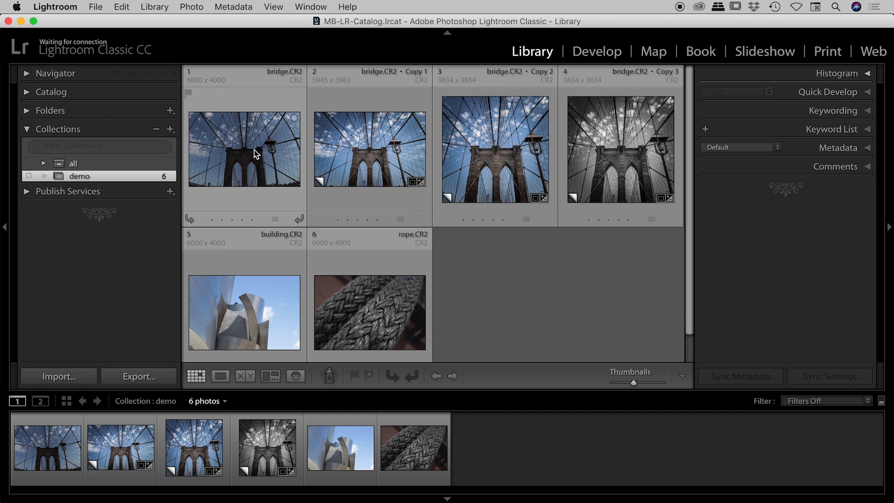
Select a photo in the six-photo demo collection in the Library grid
{"action": "left_click", "coordinate": [243, 148]}
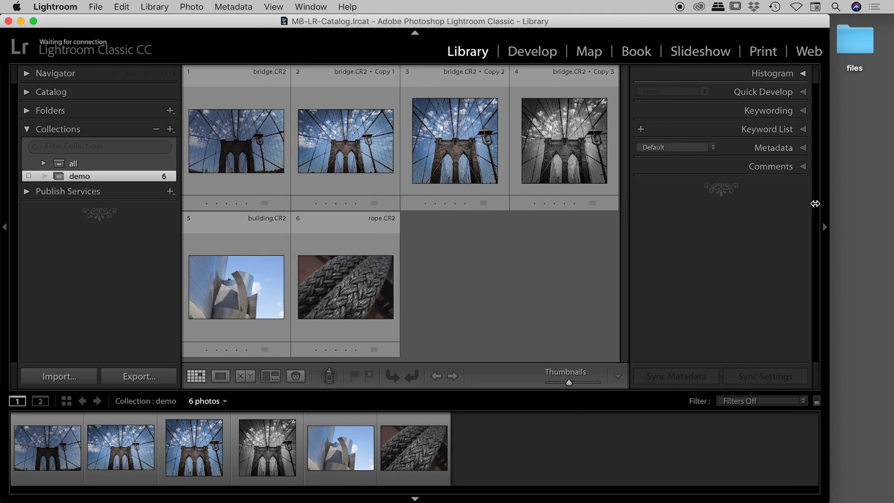
Narrow the Lightroom window and open the desktop files folder listing bridge, building and rope CR2
{"action": "left_click_drag", "start_coordinate": [568, 383], "coordinate": [540, 383]}
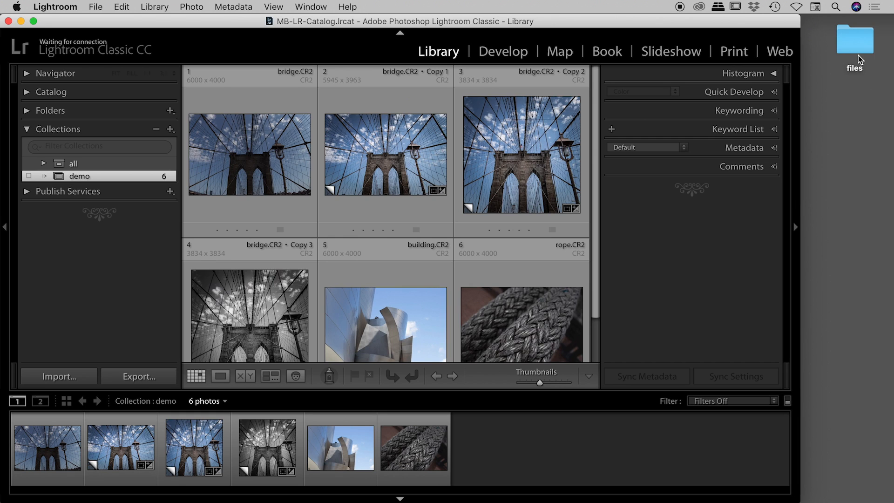
{"action": "double_click", "coordinate": [854, 40]}
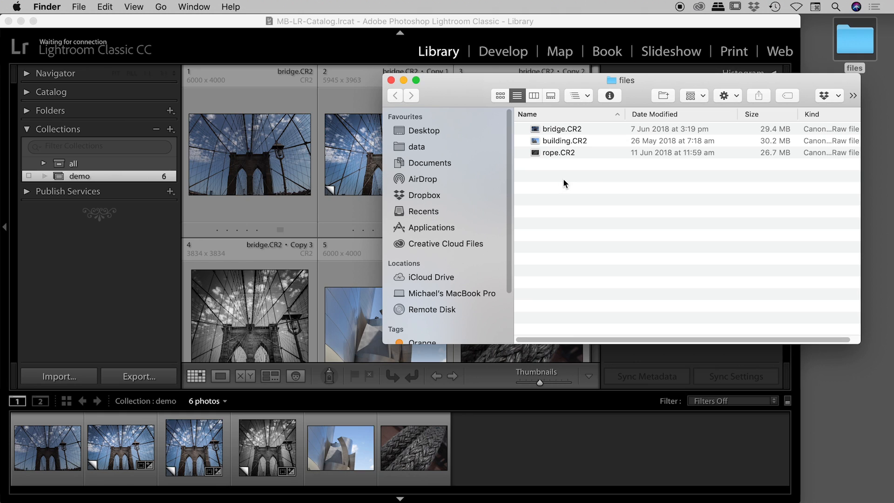
{"action": "mouse_move", "coordinate": [572, 189]}
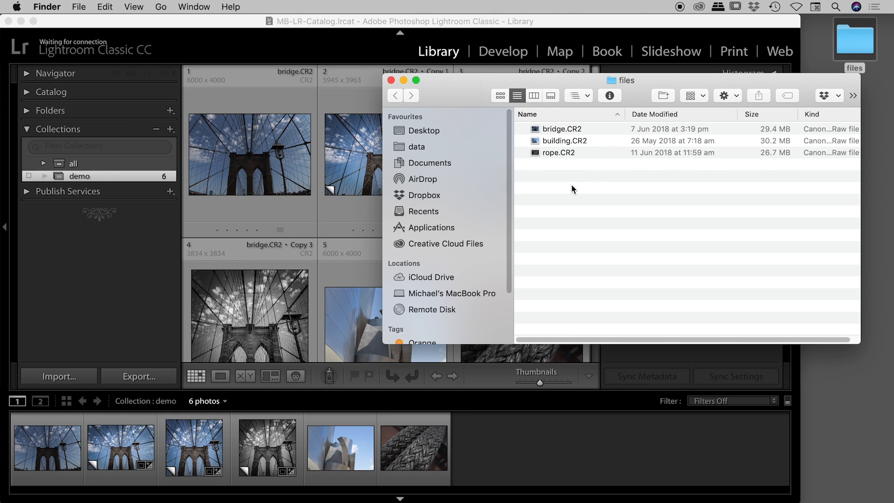
{"action": "mouse_move", "coordinate": [563, 154]}
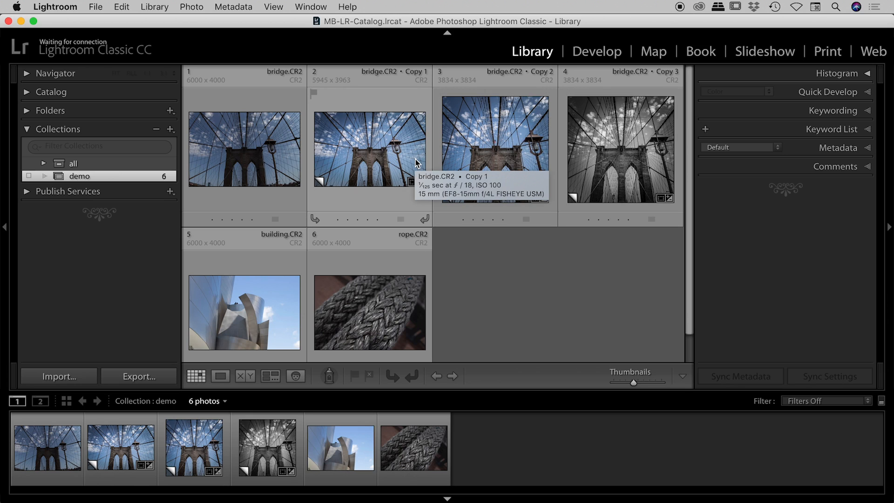
{"action": "left_click", "coordinate": [243, 149]}
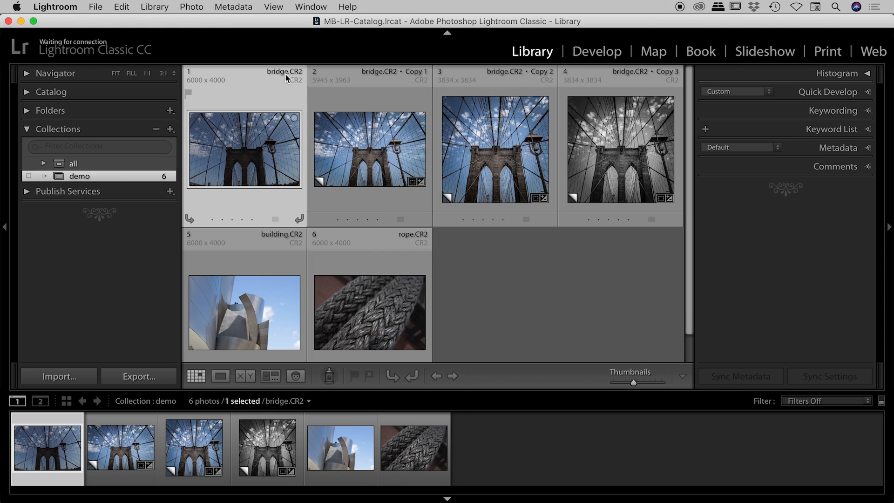
{"action": "mouse_move", "coordinate": [292, 80]}
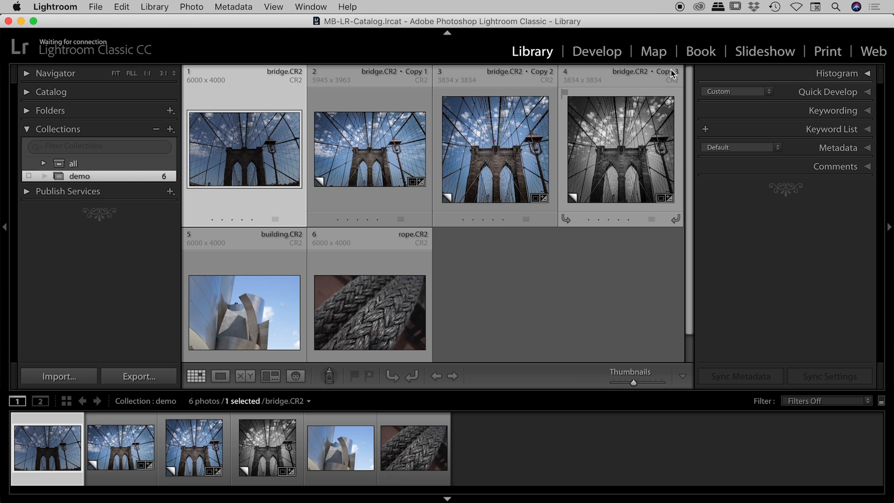
{"action": "mouse_move", "coordinate": [564, 164]}
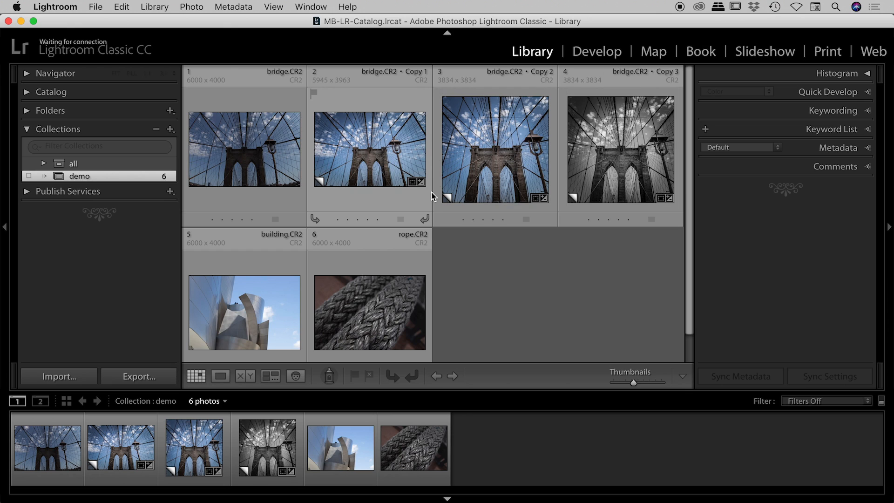
{"action": "mouse_move", "coordinate": [333, 184]}
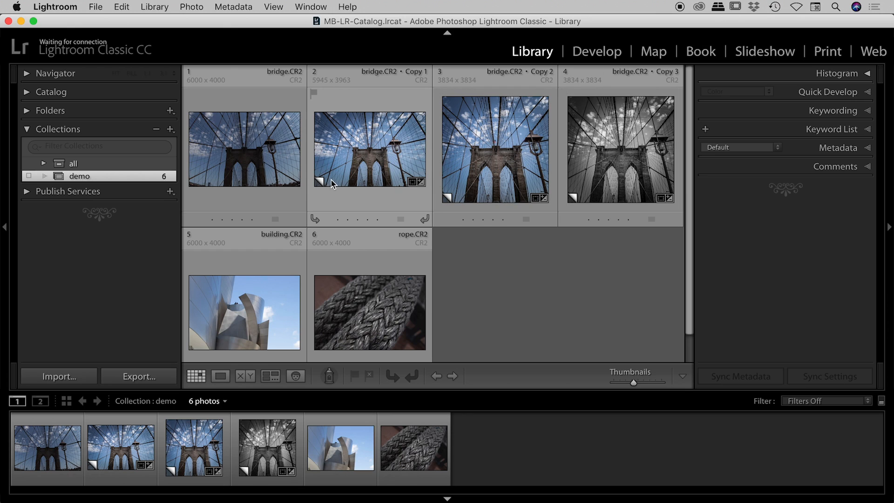
{"action": "mouse_move", "coordinate": [325, 188]}
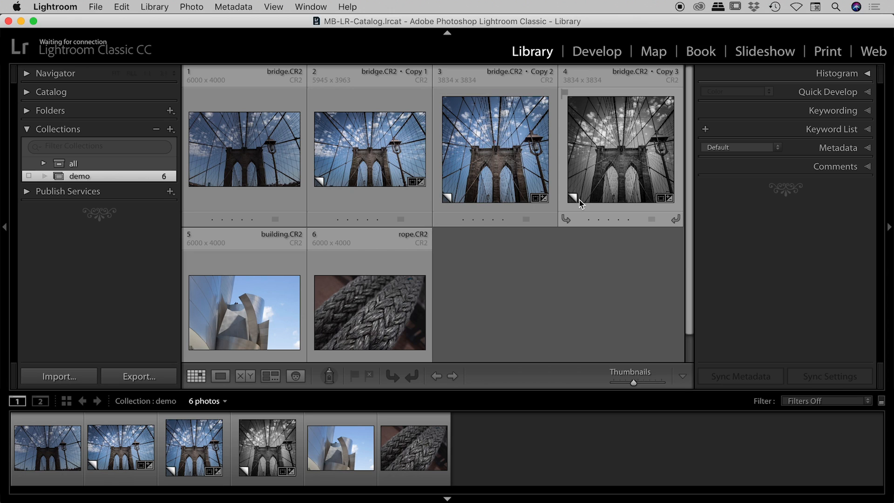
{"action": "left_click", "coordinate": [494, 149]}
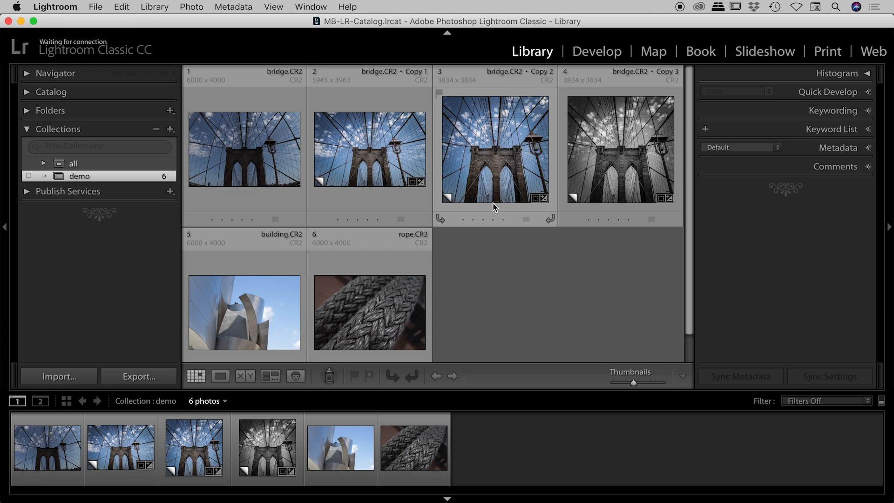
{"action": "left_click", "coordinate": [243, 149]}
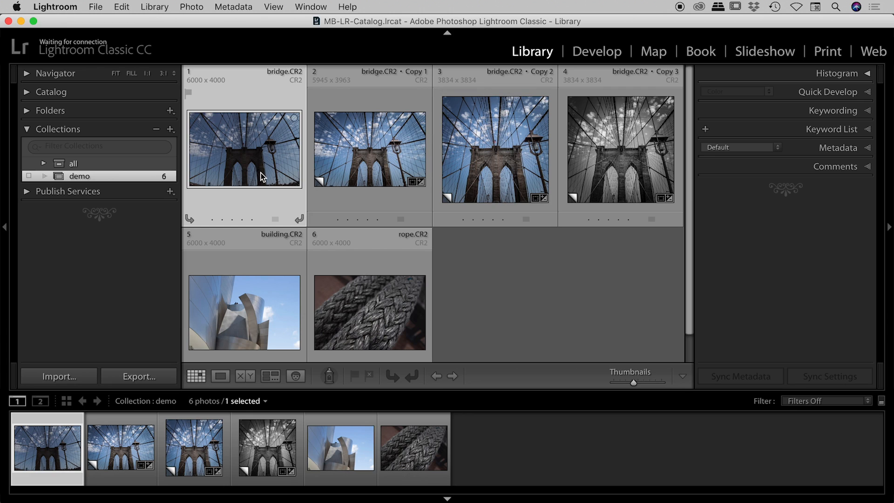
{"action": "left_click", "coordinate": [369, 149]}
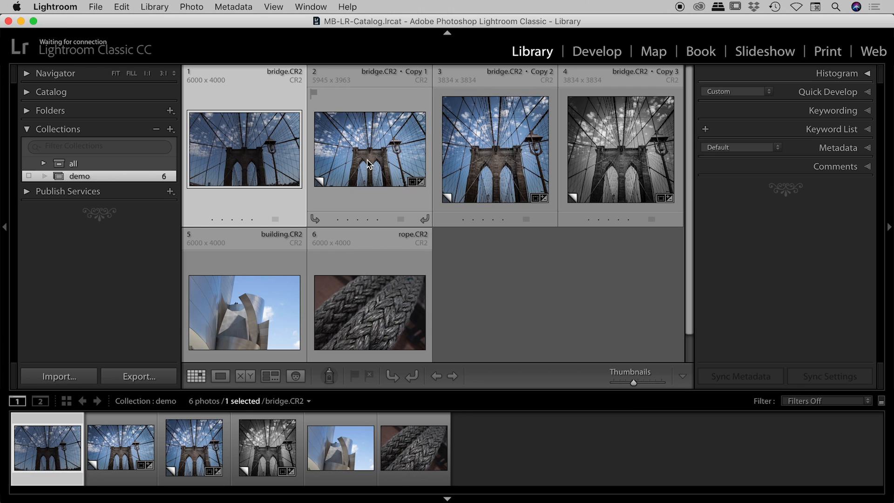
{"action": "left_click", "coordinate": [369, 149]}
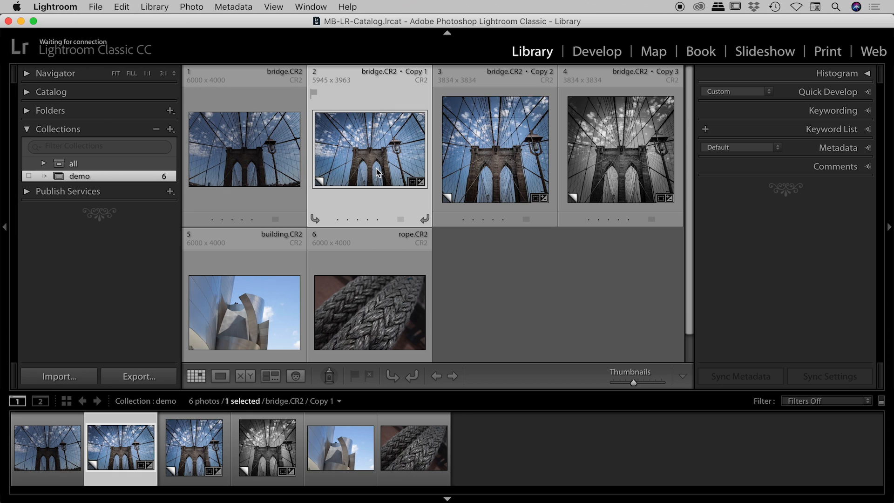
{"action": "mouse_move", "coordinate": [377, 174]}
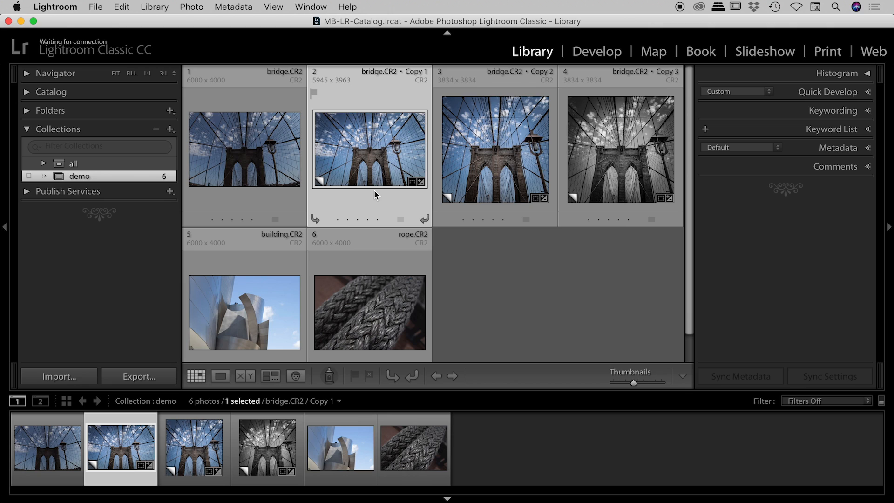
{"action": "left_click", "coordinate": [494, 149]}
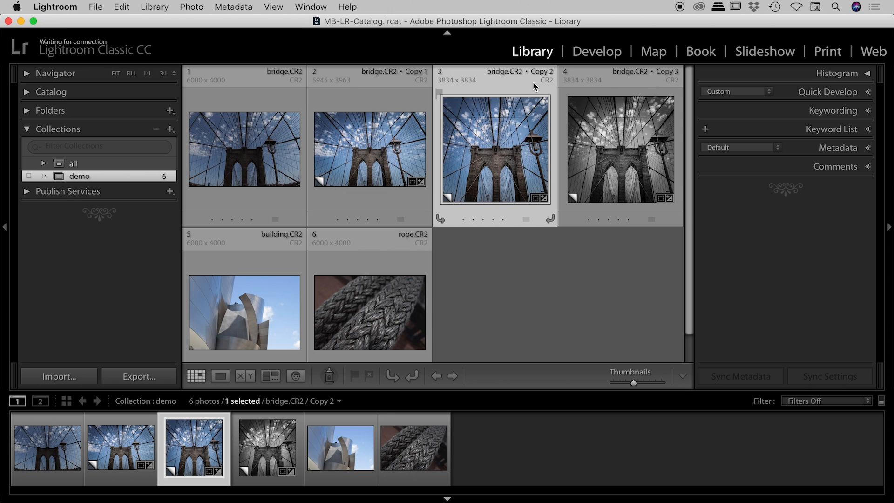
{"action": "mouse_move", "coordinate": [486, 148]}
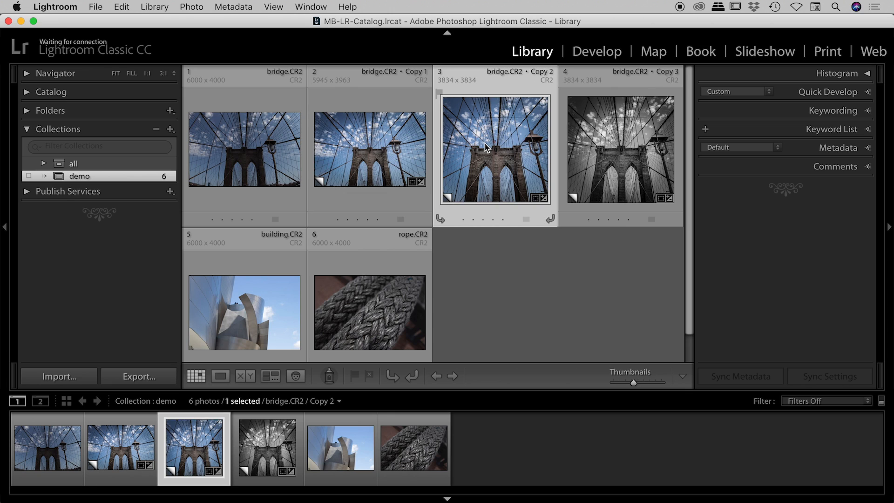
{"action": "mouse_move", "coordinate": [486, 148]}
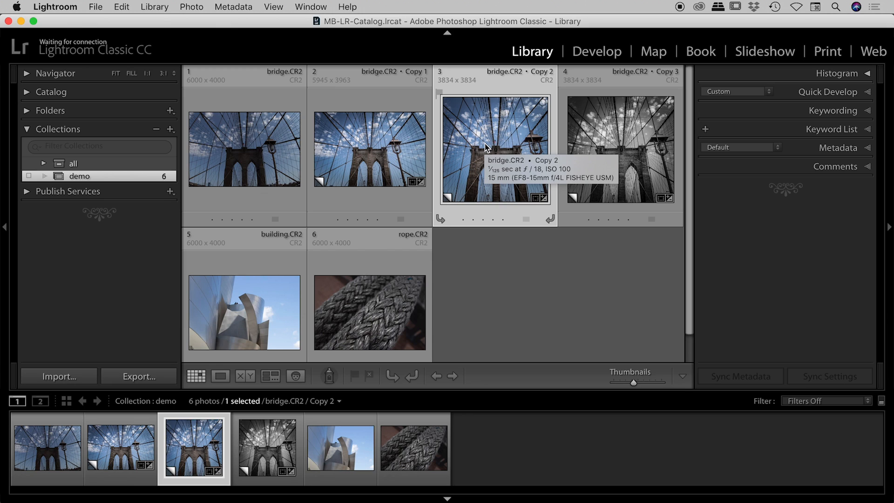
{"action": "left_click", "coordinate": [620, 149]}
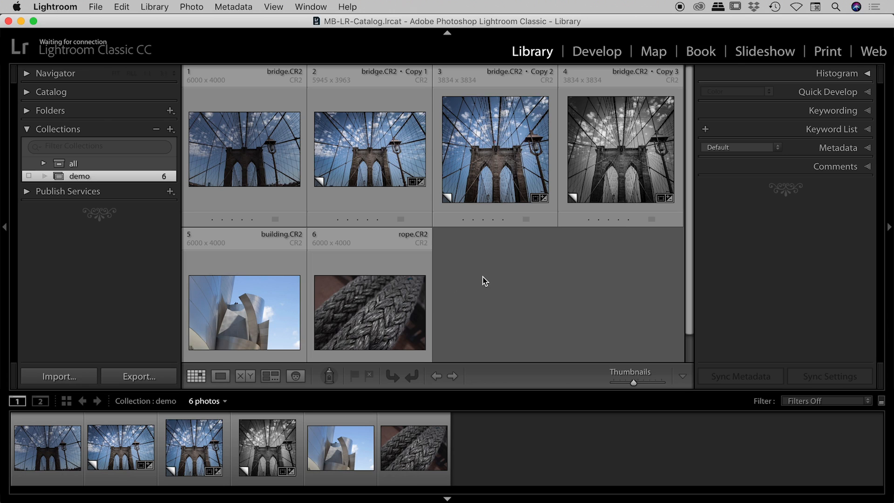
{"action": "mouse_move", "coordinate": [490, 177]}
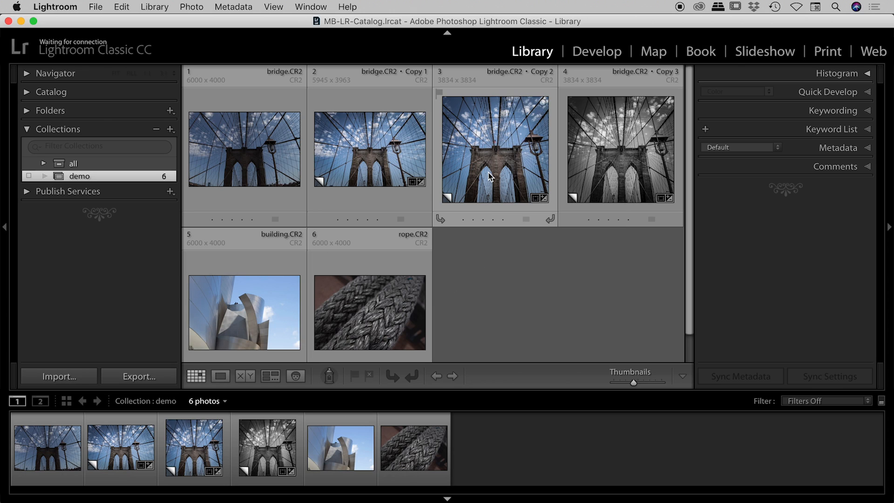
{"action": "mouse_move", "coordinate": [490, 177]}
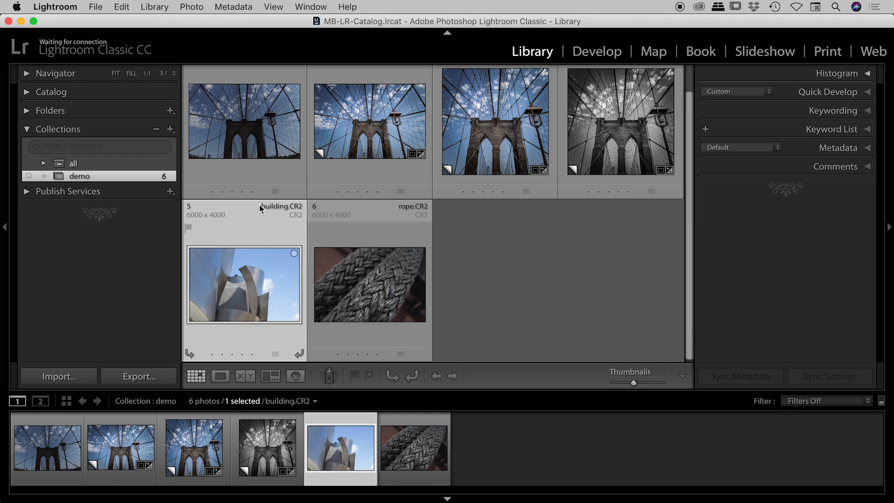
Make the building.CR2 photo the active image via its context menu
{"action": "right_click", "coordinate": [244, 285]}
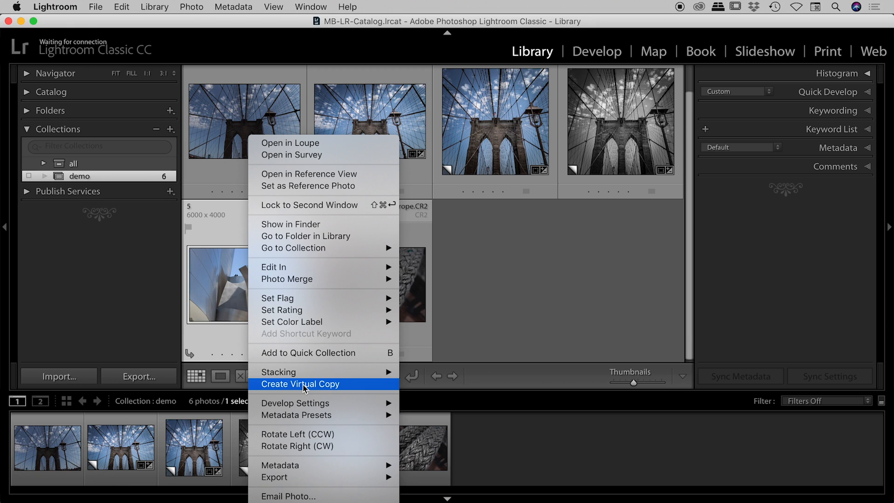
{"action": "left_click", "coordinate": [300, 383]}
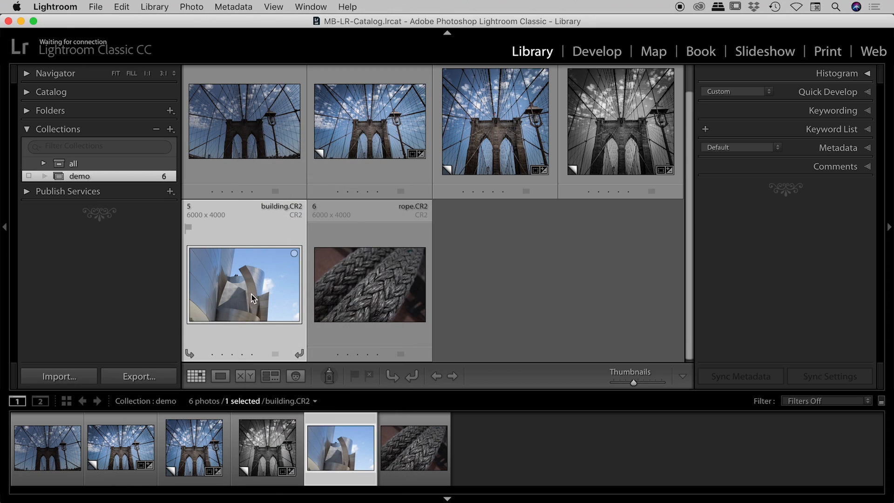
Create a virtual copy of building.CR2 (Copy 1) from the Photo menu
{"action": "left_click", "coordinate": [191, 6]}
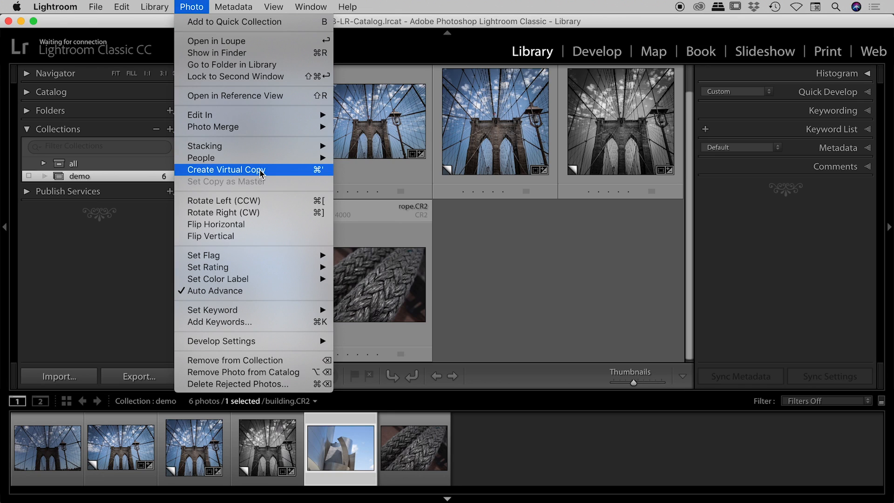
{"action": "mouse_move", "coordinate": [268, 175]}
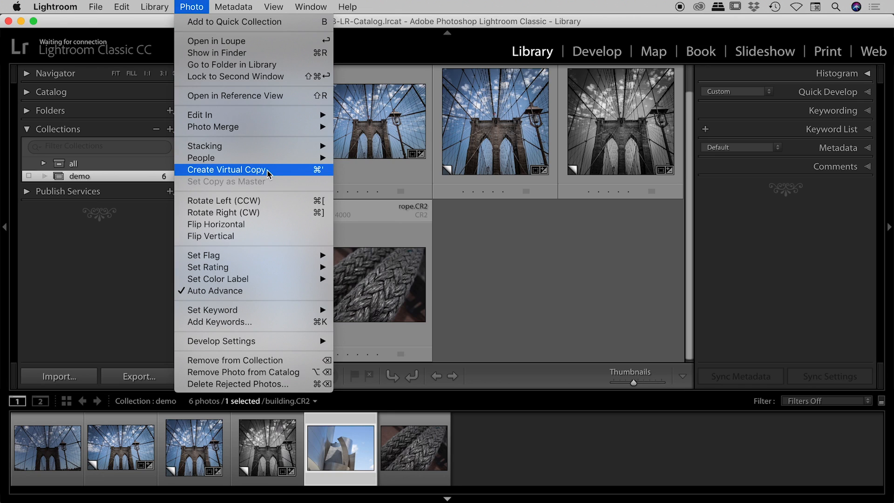
{"action": "mouse_move", "coordinate": [320, 177]}
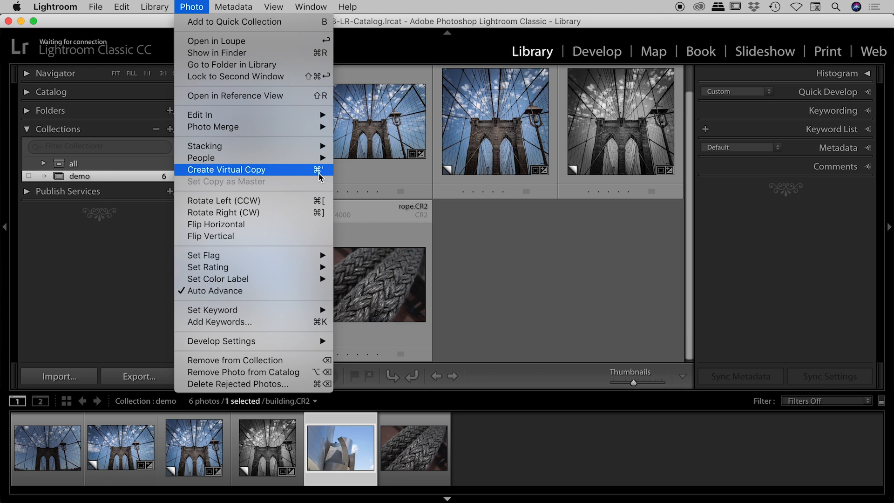
{"action": "mouse_move", "coordinate": [277, 172]}
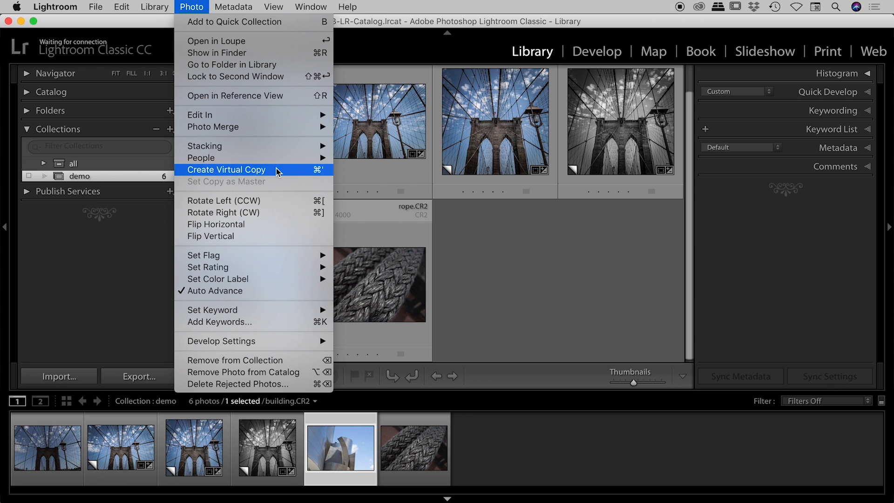
{"action": "left_click", "coordinate": [227, 169]}
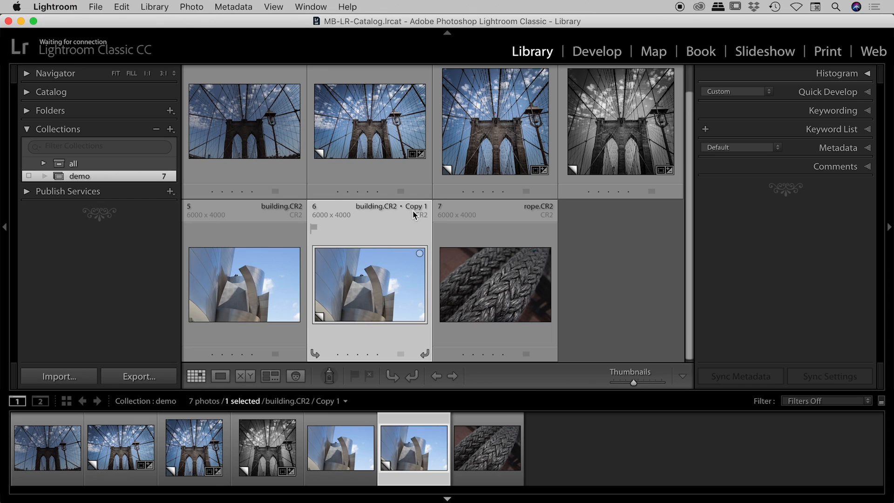
{"action": "mouse_move", "coordinate": [381, 212]}
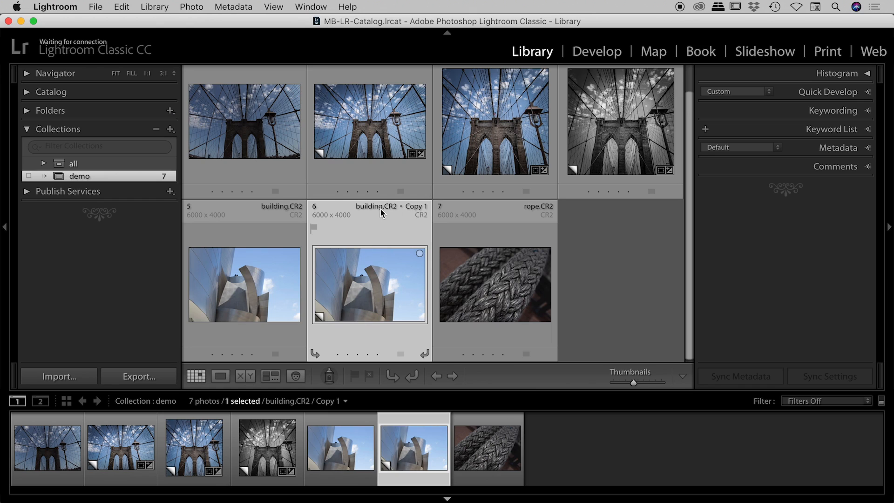
{"action": "mouse_move", "coordinate": [329, 316]}
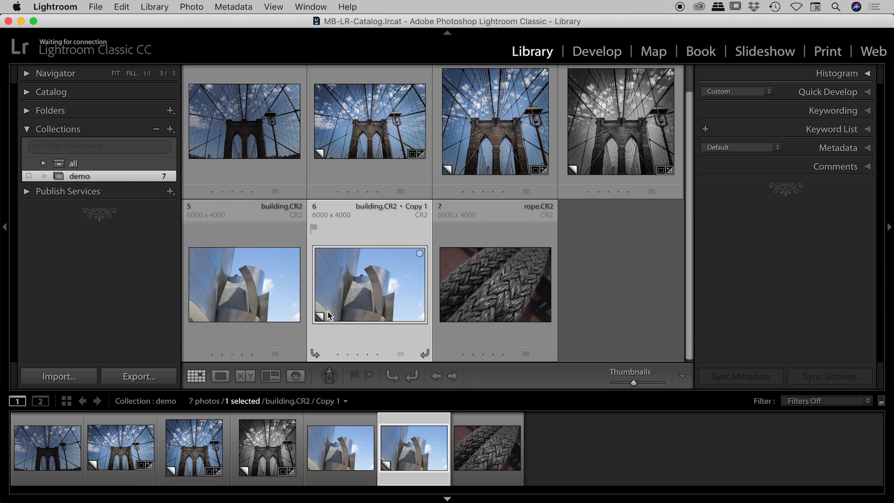
{"action": "mouse_move", "coordinate": [332, 276]}
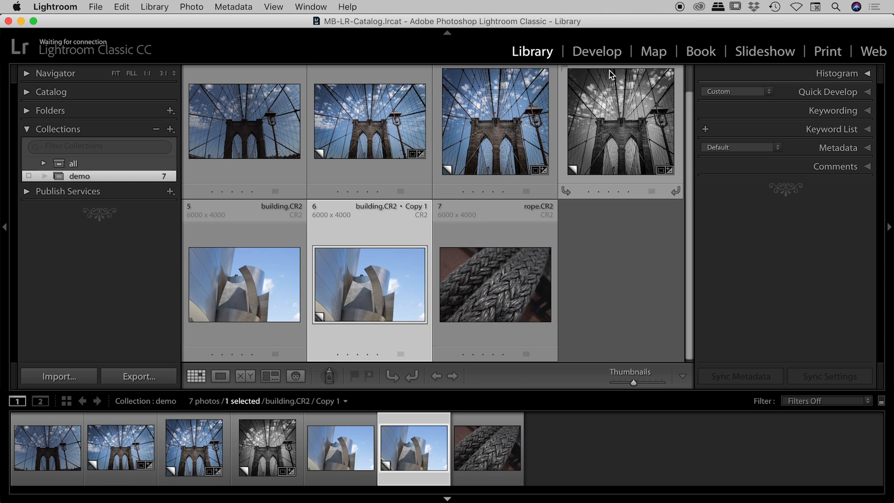
In Develop, give building Copy 1 Clarity +50, Vibrance +42, Saturation +22 and vignette -31
{"action": "left_click", "coordinate": [596, 51]}
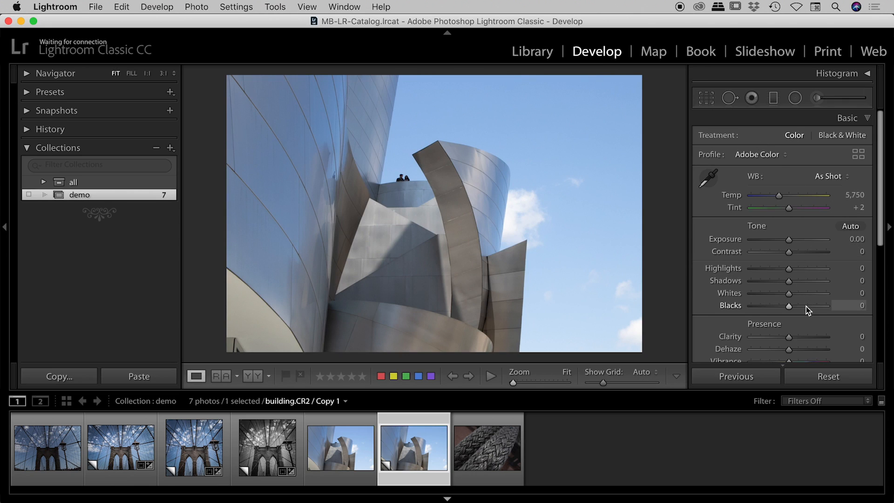
{"action": "left_click_drag", "start_coordinate": [790, 336], "coordinate": [808, 336]}
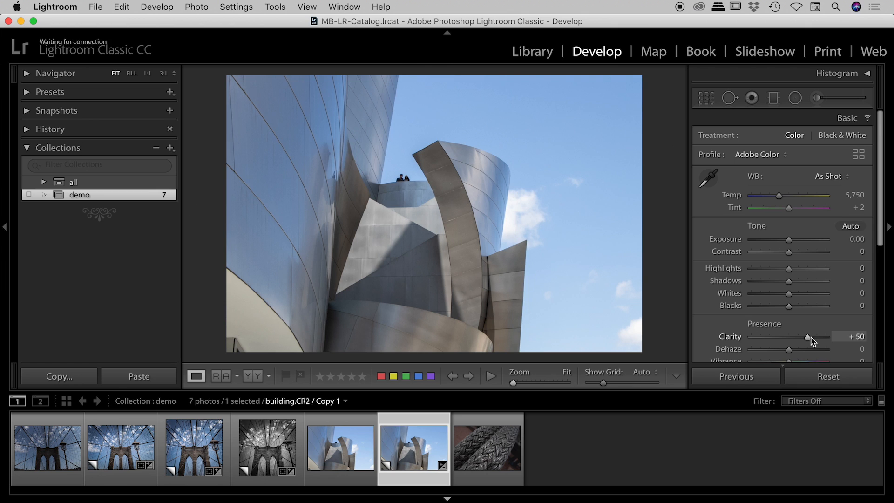
{"action": "scroll", "scroll_direction": "down", "scroll_amount": 3}
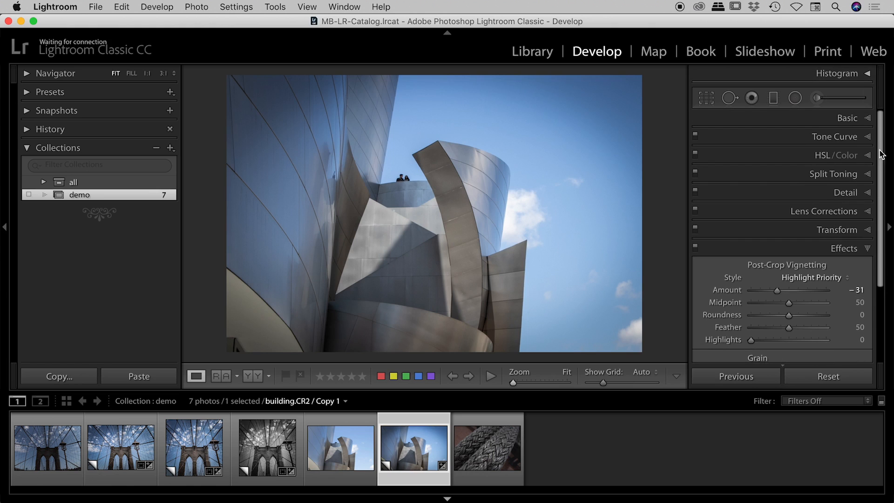
{"action": "left_click", "coordinate": [847, 118]}
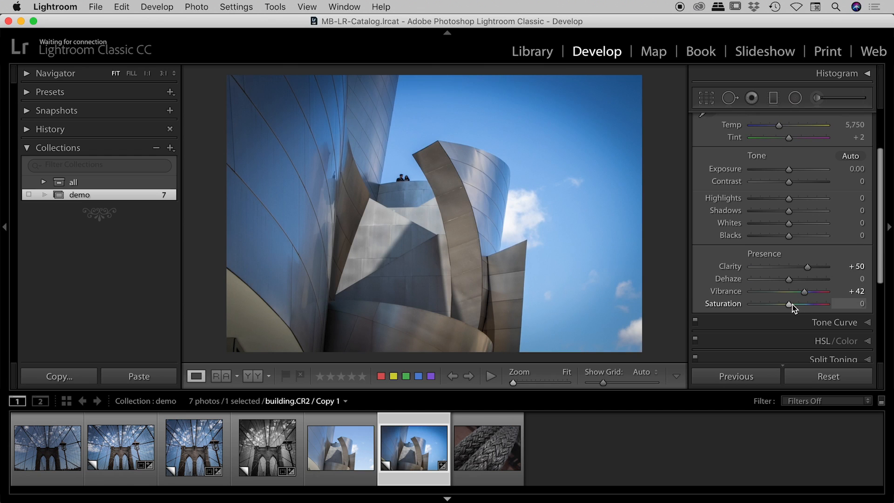
{"action": "left_click_drag", "start_coordinate": [790, 304], "coordinate": [805, 304]}
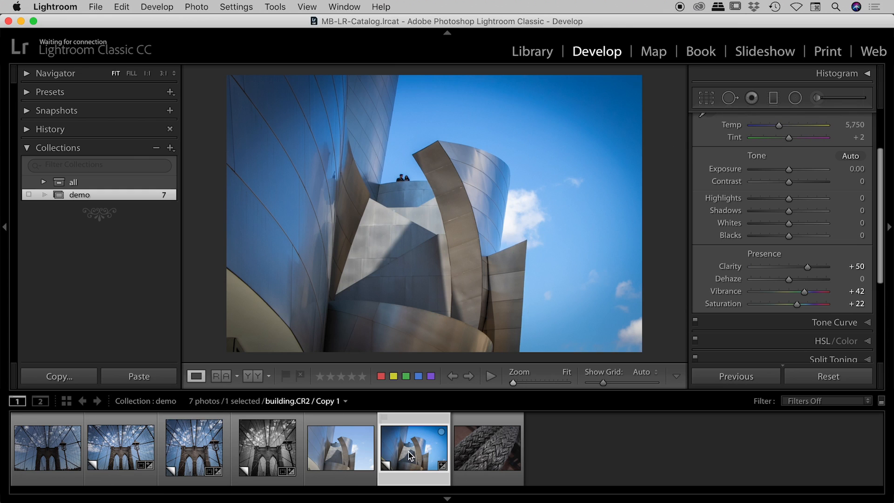
{"action": "mouse_move", "coordinate": [536, 60]}
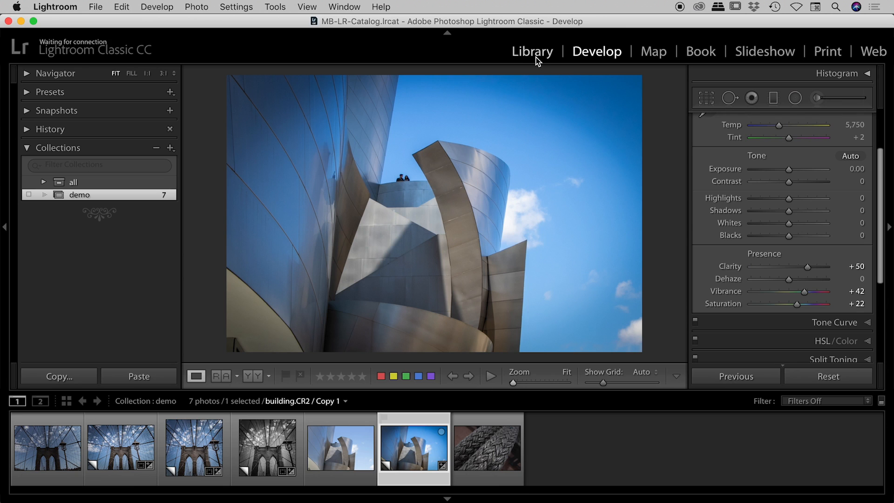
Back in the Library grid, flip between original building.CR2 and edited Copy 1 to compare
{"action": "left_click", "coordinate": [531, 51]}
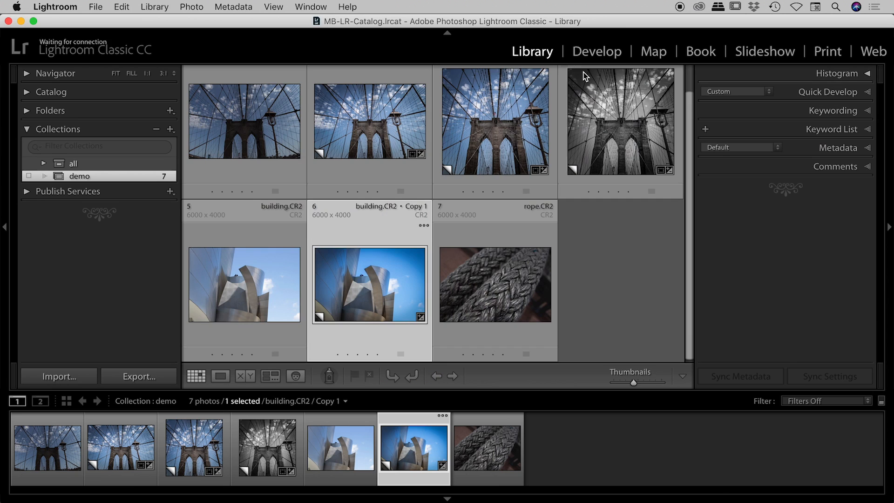
{"action": "mouse_move", "coordinate": [400, 288]}
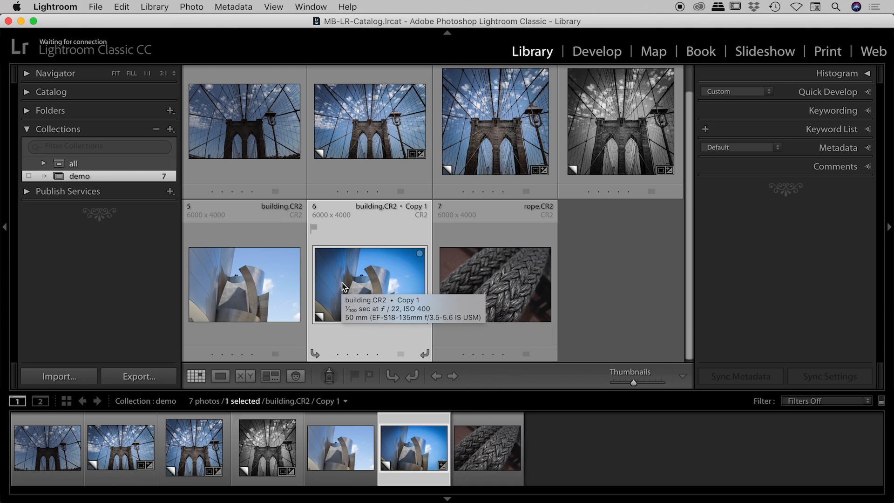
{"action": "mouse_move", "coordinate": [244, 268]}
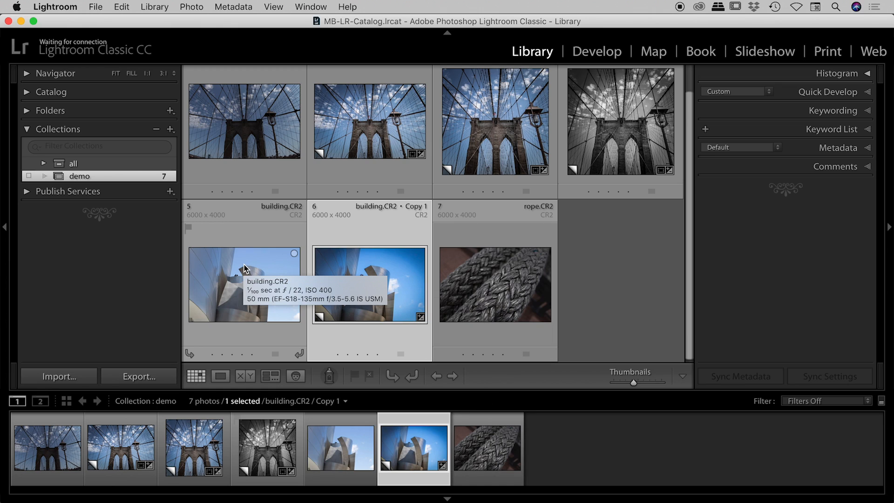
{"action": "left_click", "coordinate": [243, 284]}
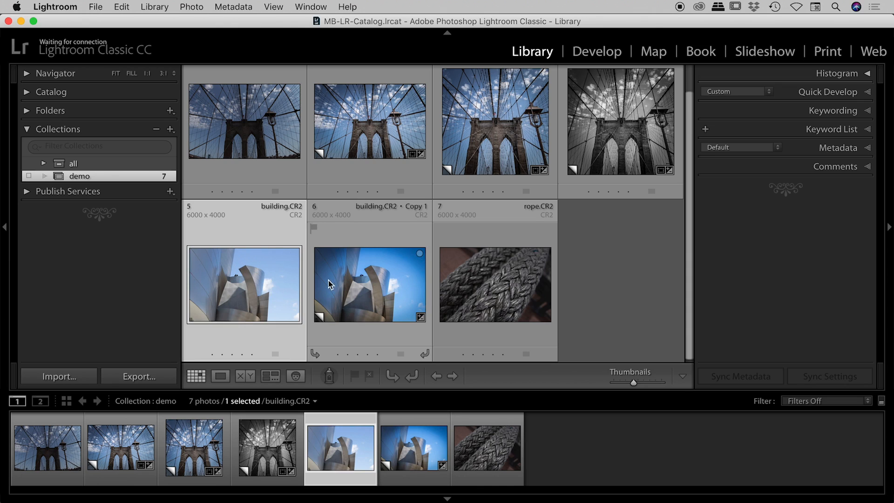
{"action": "left_click", "coordinate": [370, 285]}
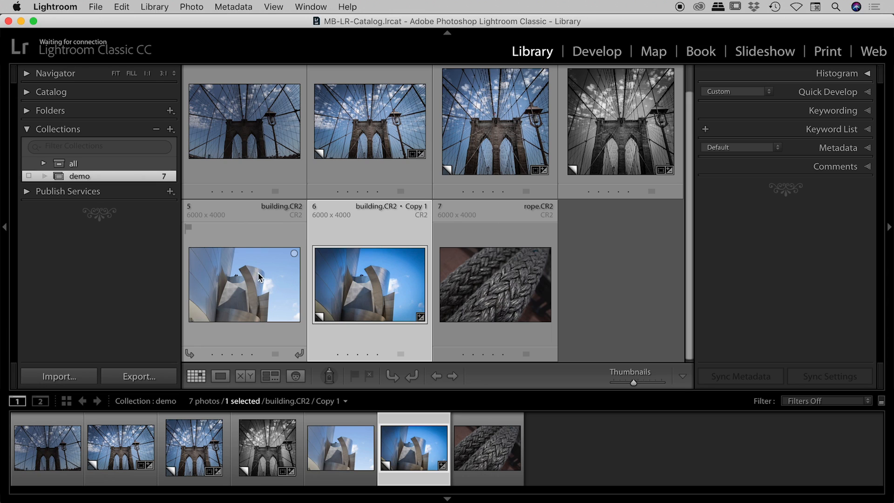
{"action": "left_click", "coordinate": [244, 285]}
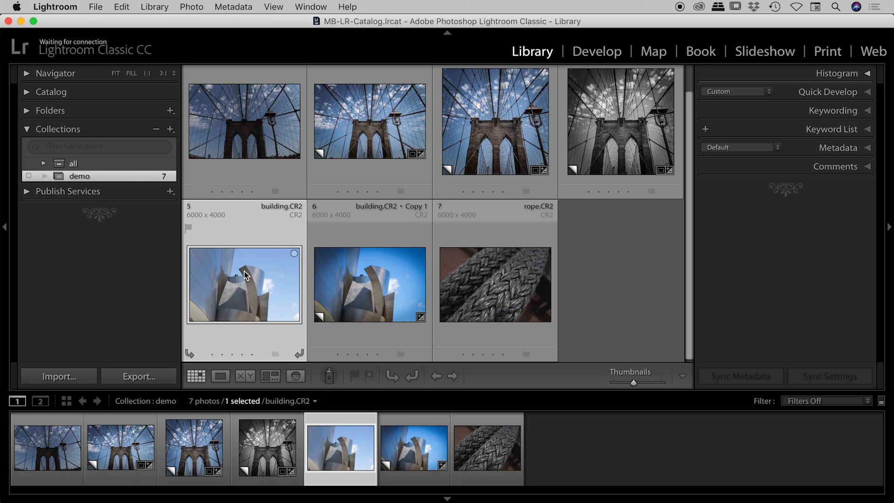
Make a second building copy, discard it, and leave edited Copy 1 selected
{"action": "right_click", "coordinate": [244, 285]}
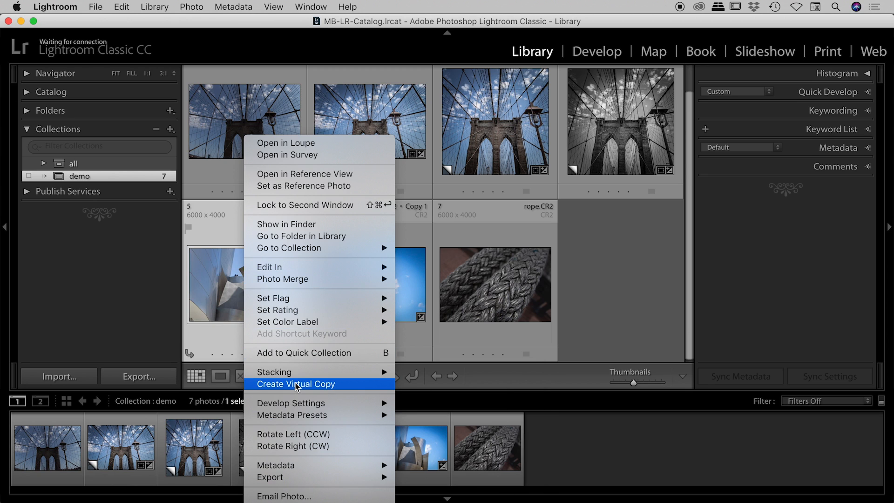
{"action": "left_click", "coordinate": [296, 383]}
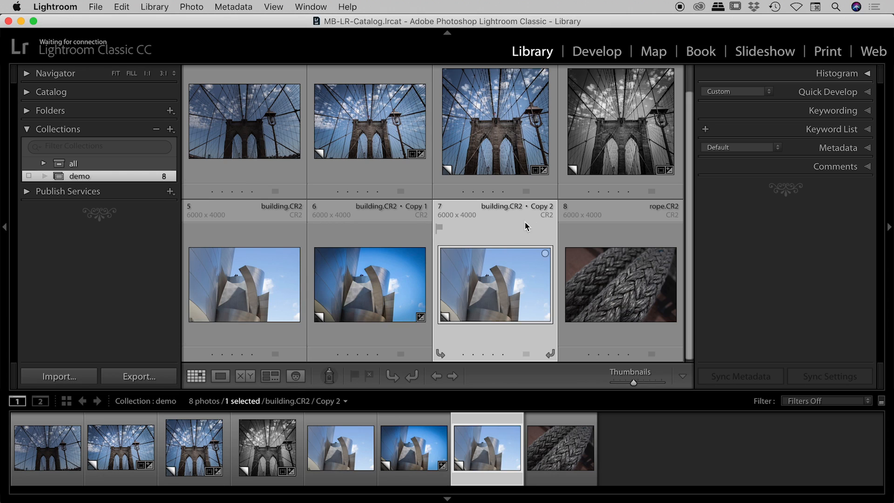
{"action": "mouse_move", "coordinate": [526, 279]}
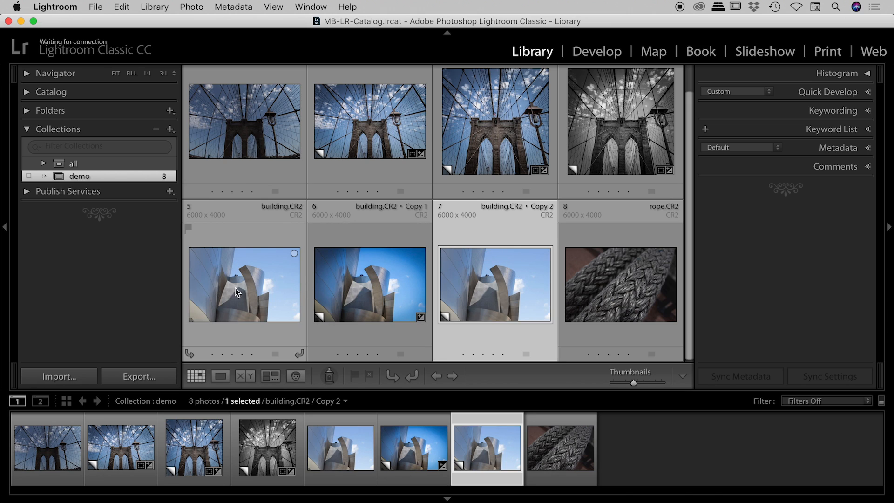
{"action": "mouse_move", "coordinate": [233, 266]}
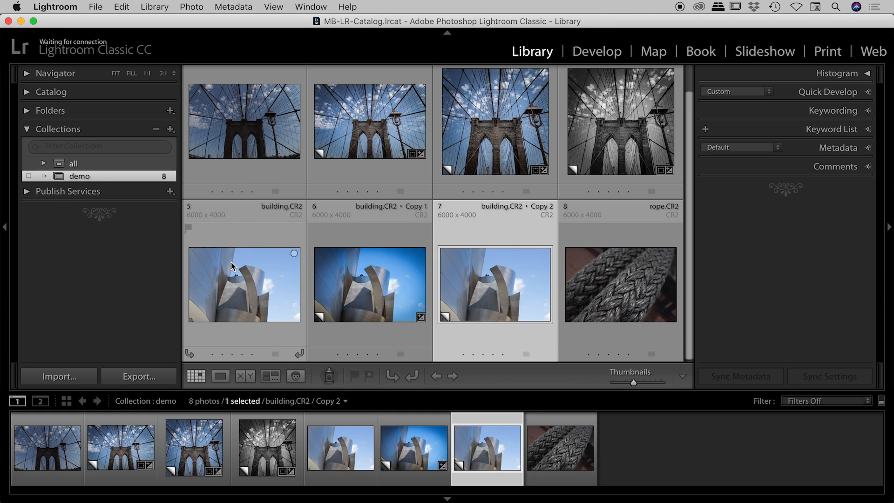
{"action": "left_click", "coordinate": [121, 6]}
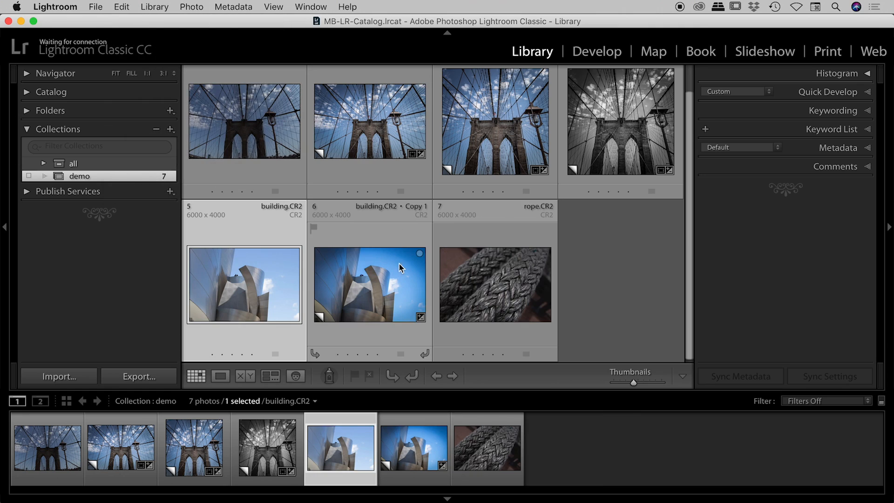
{"action": "left_click", "coordinate": [369, 285]}
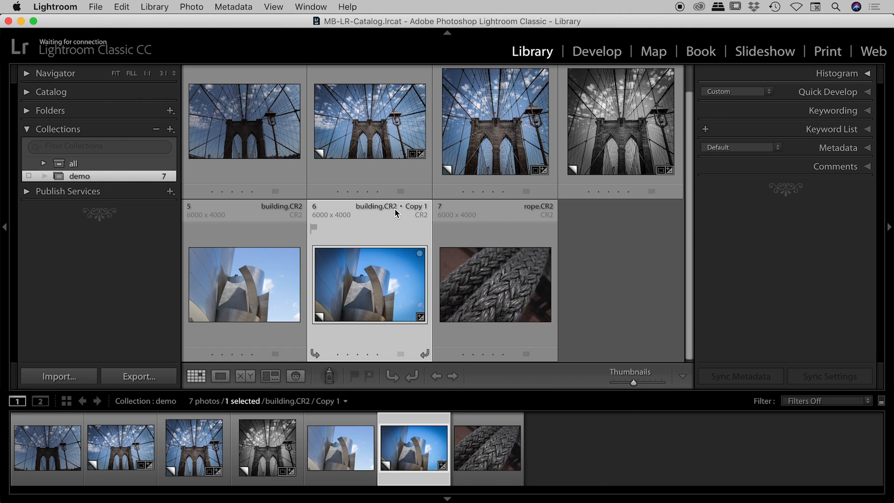
{"action": "mouse_move", "coordinate": [371, 274]}
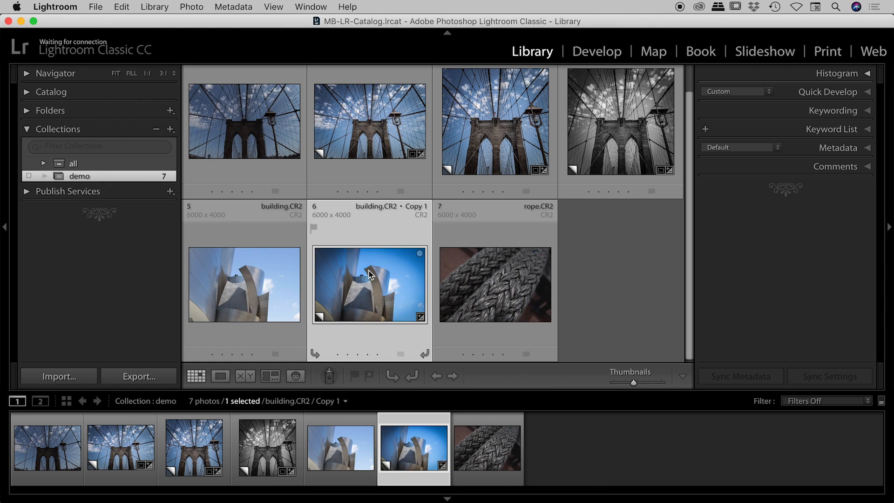
Create building.CR2 Copy 2 from the edited Copy 1 via its context menu
{"action": "right_click", "coordinate": [370, 284]}
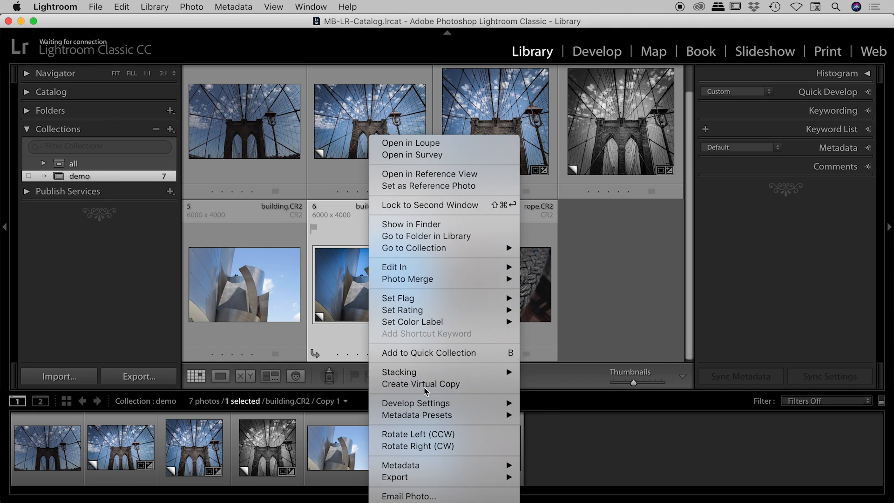
{"action": "left_click", "coordinate": [421, 383]}
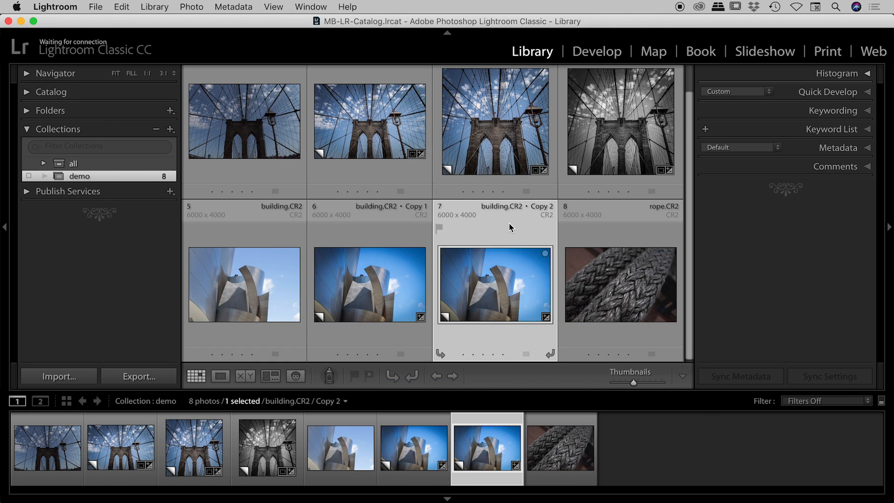
{"action": "mouse_move", "coordinate": [538, 209]}
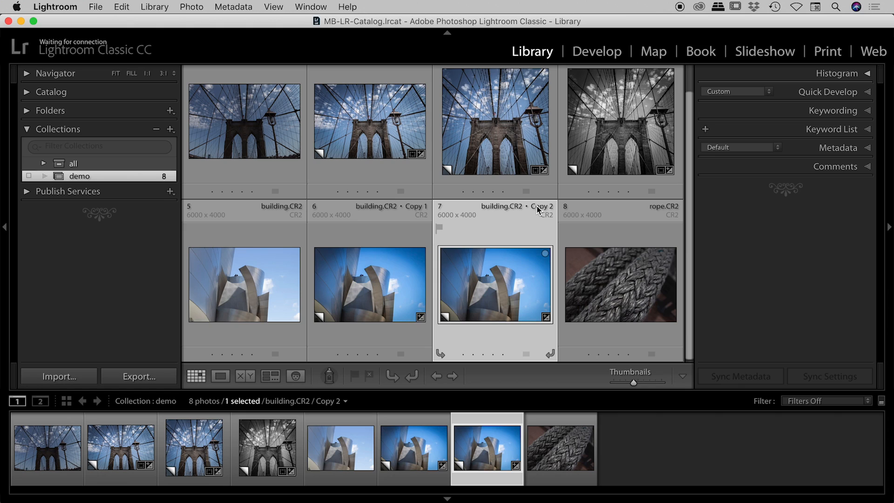
{"action": "mouse_move", "coordinate": [503, 285]}
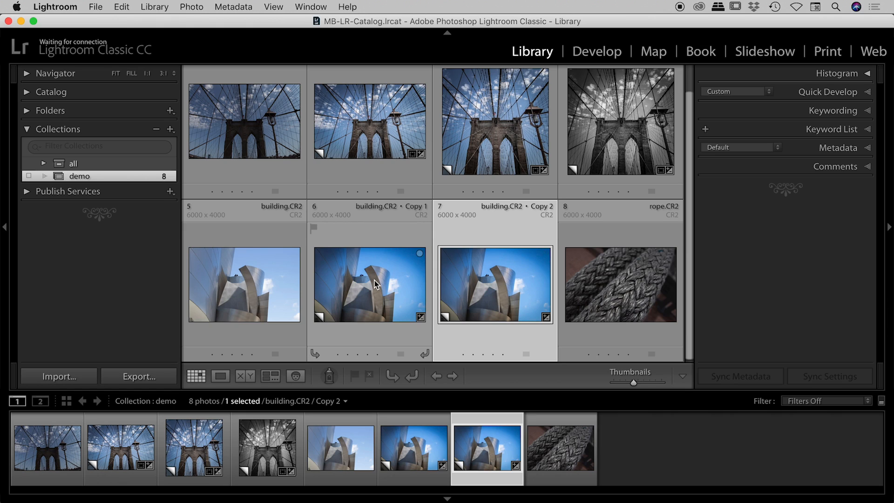
{"action": "mouse_move", "coordinate": [375, 284]}
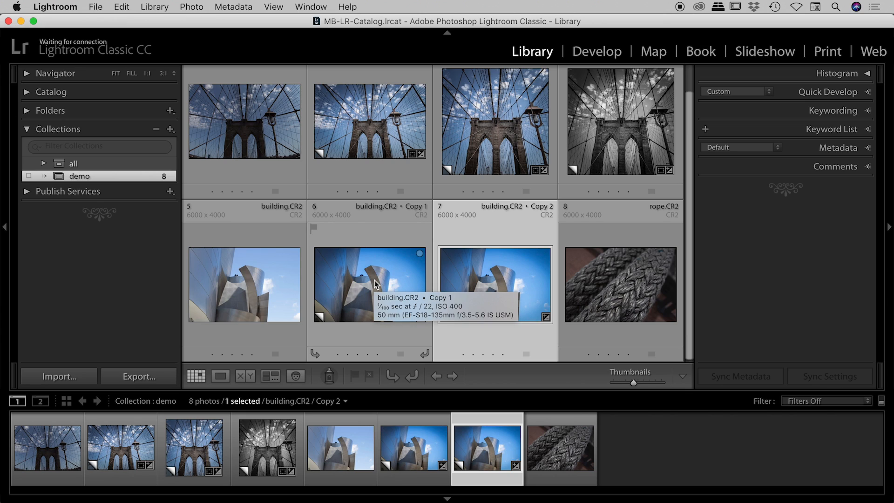
{"action": "mouse_move", "coordinate": [244, 258]}
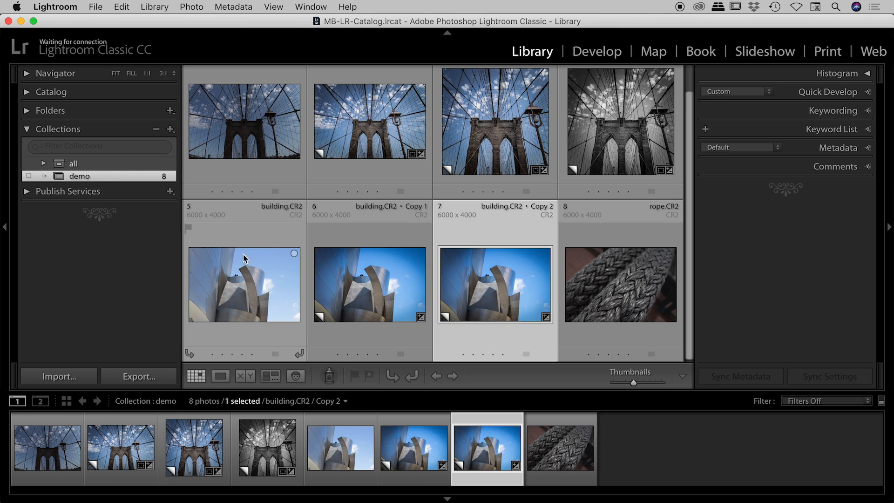
{"action": "mouse_move", "coordinate": [244, 300]}
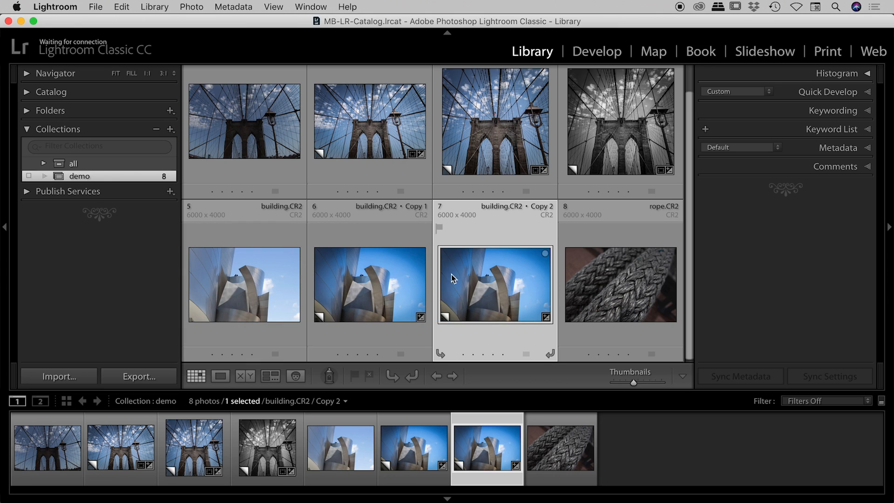
{"action": "mouse_move", "coordinate": [500, 286]}
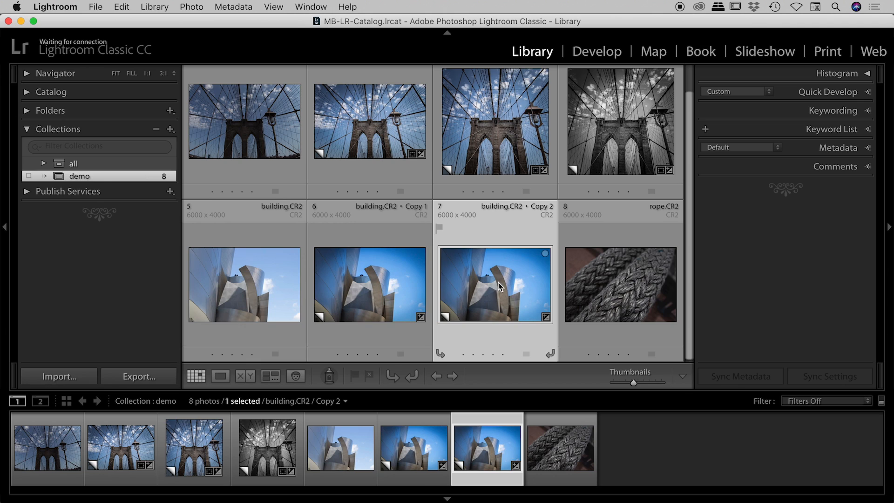
{"action": "mouse_move", "coordinate": [499, 284]}
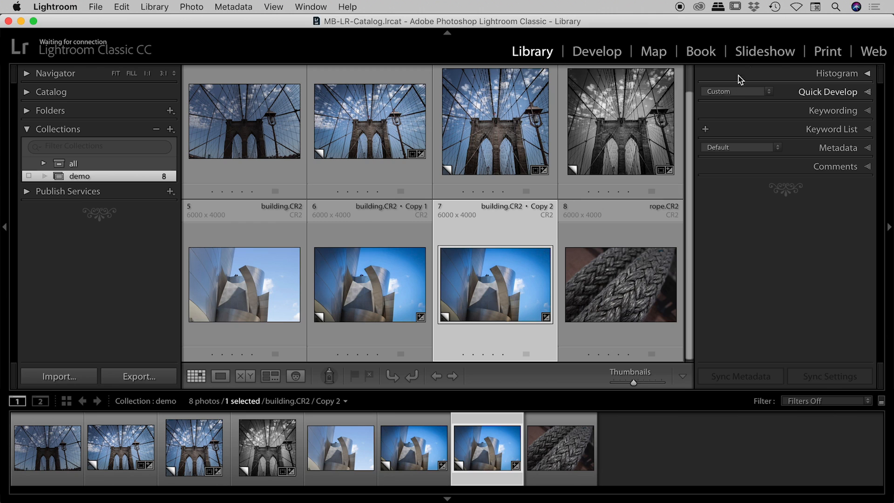
In Develop, apply a 1x1 crop to building Copy 2, keeping its vivid edits
{"action": "left_click", "coordinate": [596, 52]}
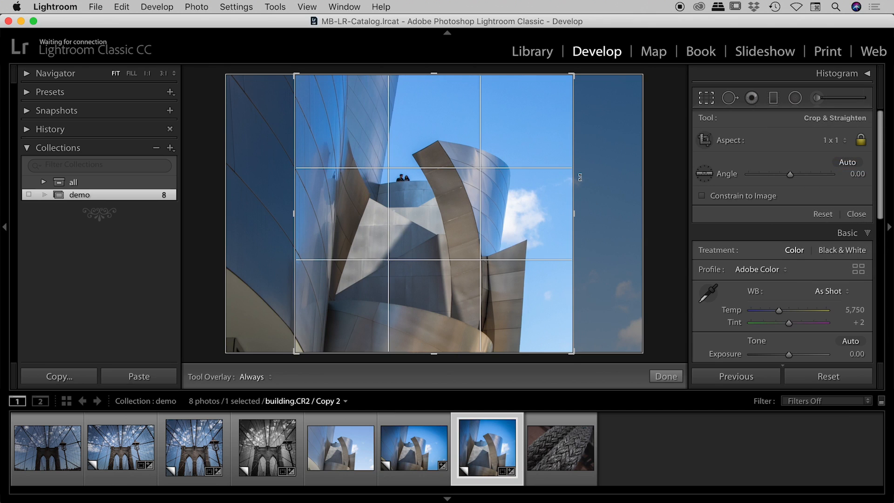
{"action": "left_click", "coordinate": [664, 376]}
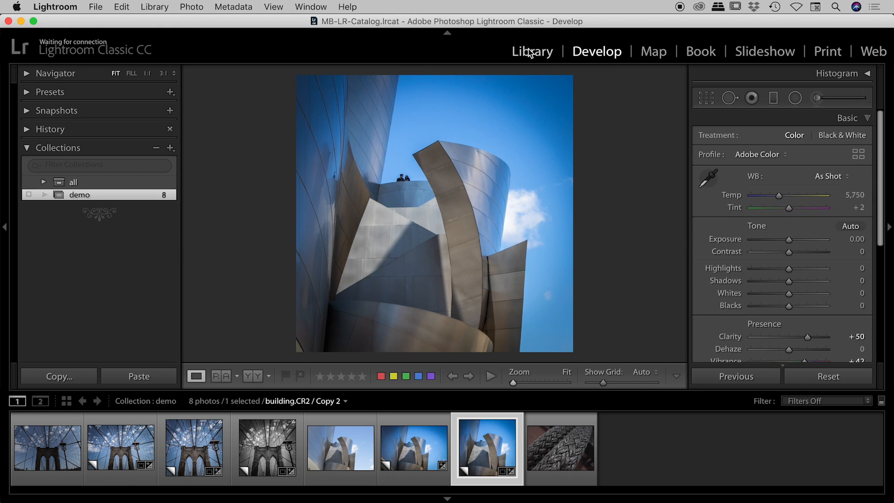
Return to the Library grid and bring up the context menu for cropped Copy 2
{"action": "left_click", "coordinate": [531, 51]}
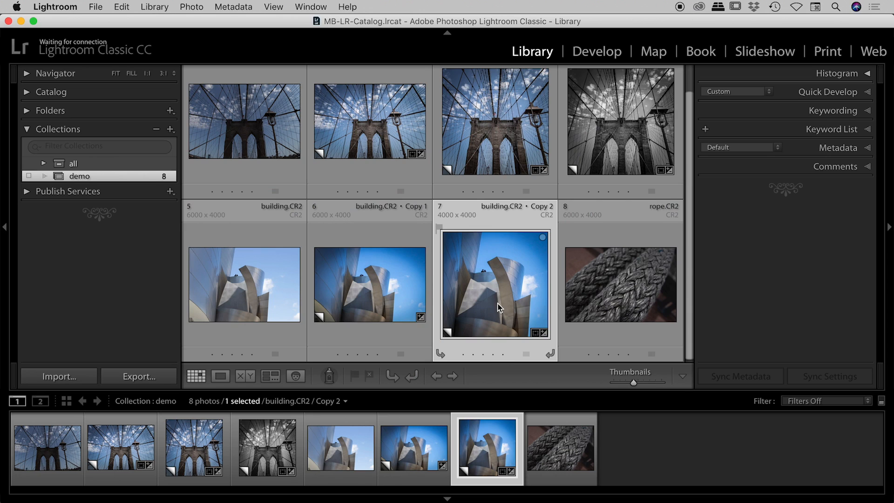
{"action": "mouse_move", "coordinate": [497, 278]}
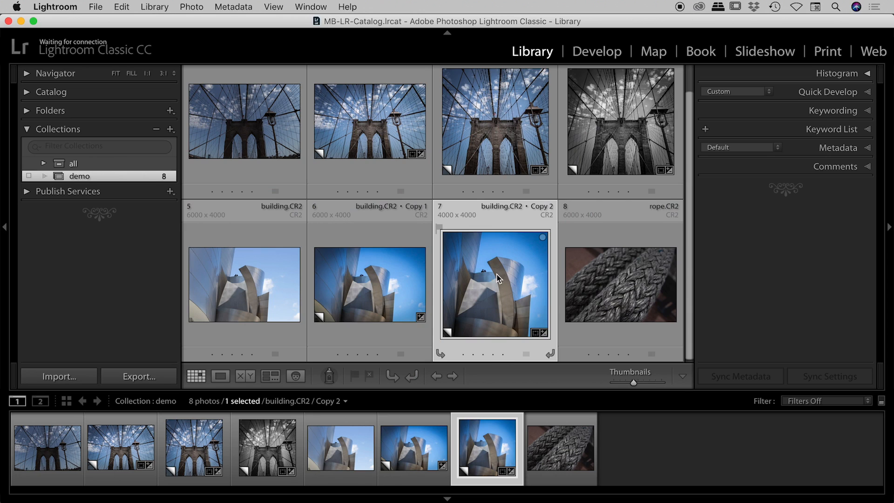
{"action": "right_click", "coordinate": [496, 280]}
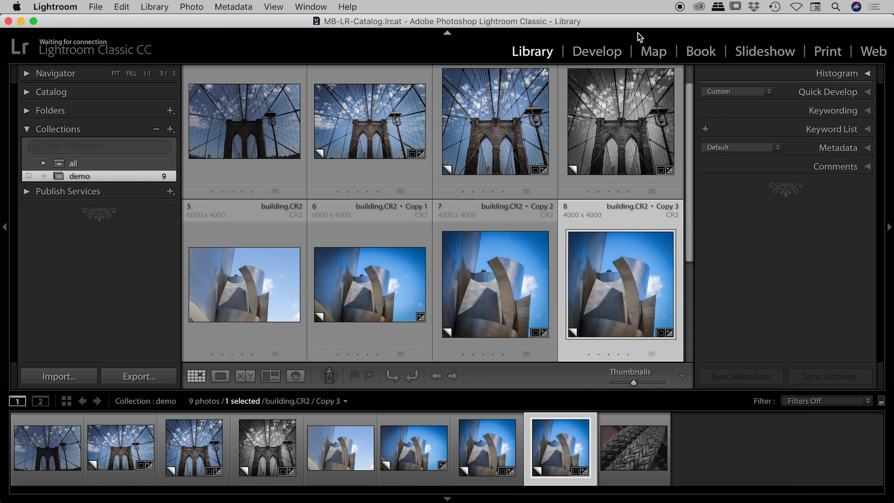
Convert Building.CR2 Copy 3 to black and white, then make rope.CR2 the active photo
{"action": "left_click", "coordinate": [595, 51]}
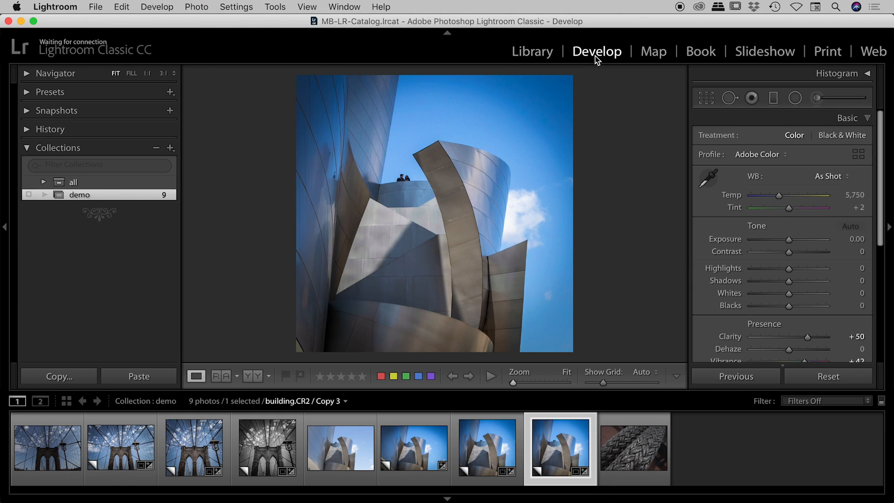
{"action": "left_click", "coordinate": [842, 135]}
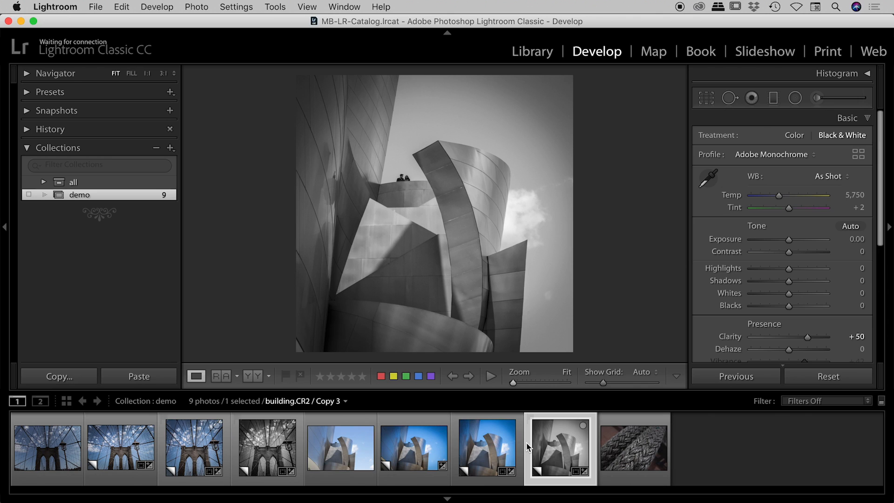
{"action": "mouse_move", "coordinate": [522, 369]}
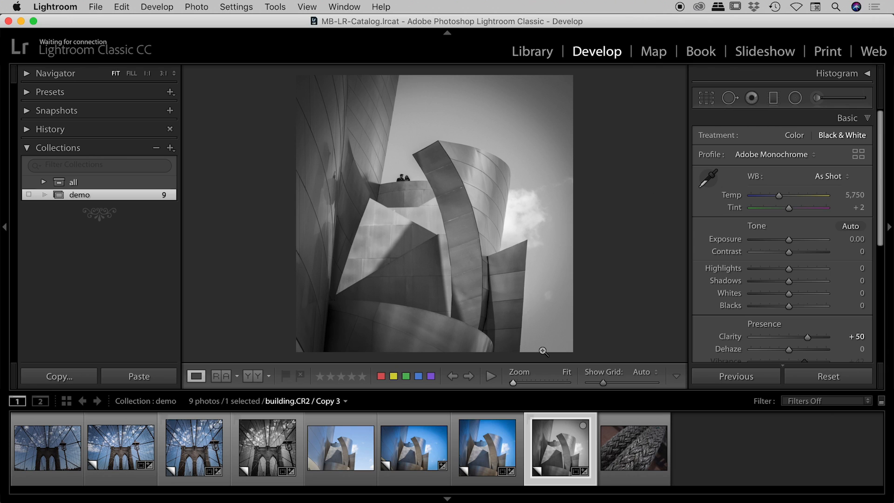
{"action": "mouse_move", "coordinate": [545, 46]}
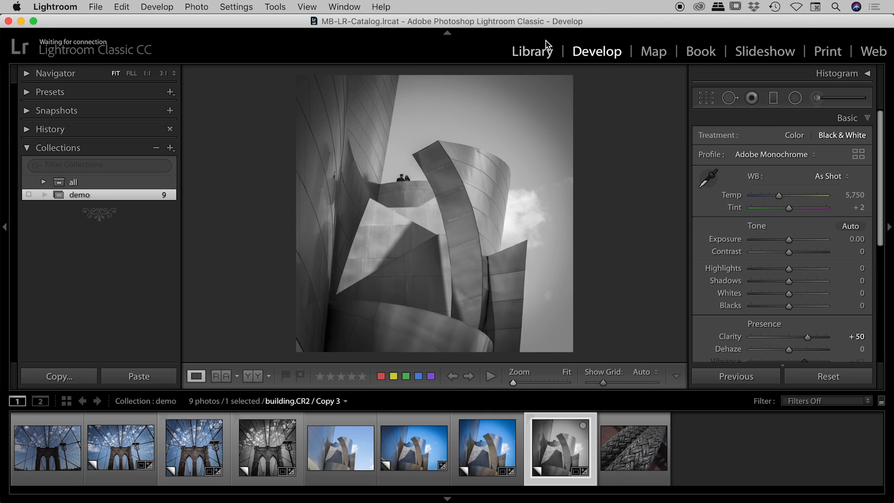
{"action": "left_click", "coordinate": [632, 447]}
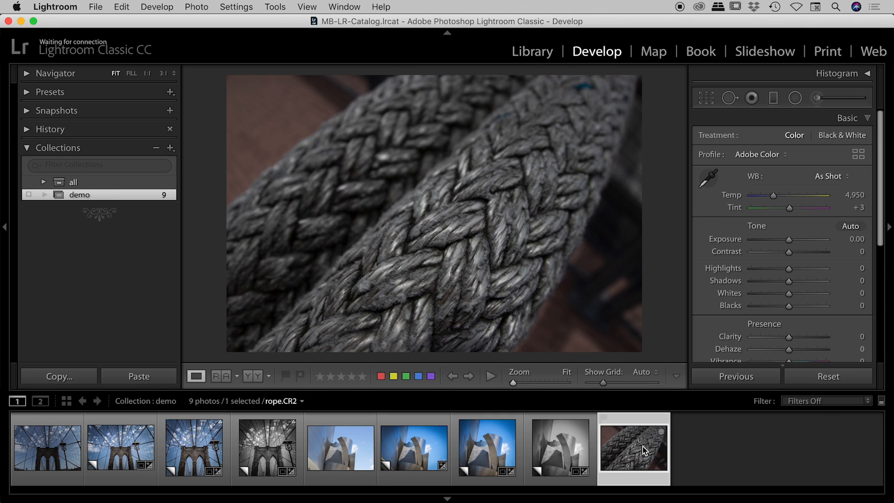
{"action": "mouse_move", "coordinate": [454, 172]}
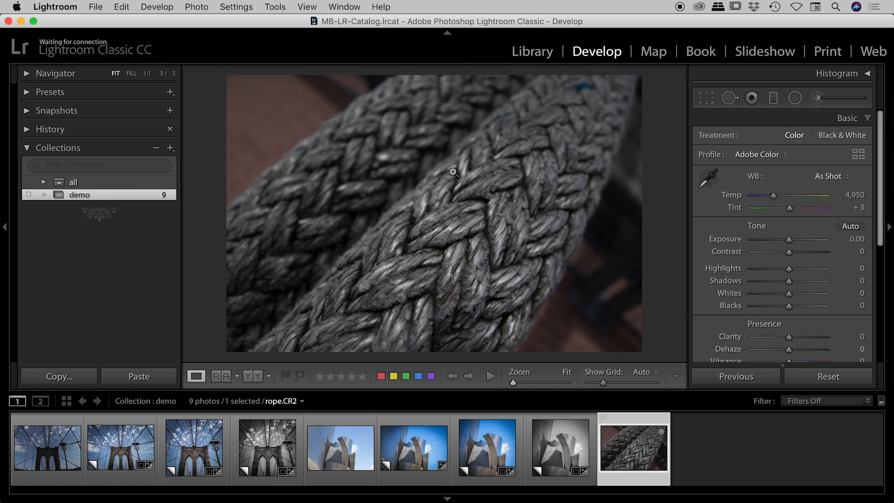
Glance at the black-and-white bridge copy, then return to the unedited rope.CR2 photo
{"action": "left_click", "coordinate": [267, 448]}
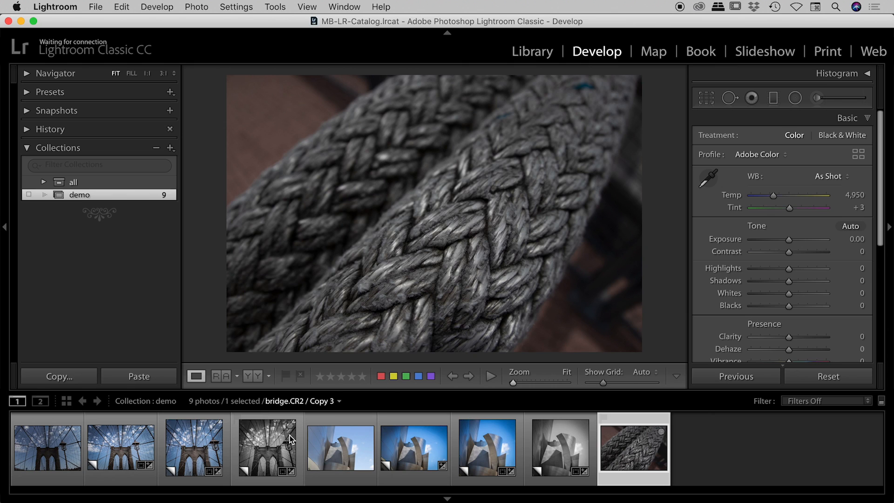
{"action": "left_click", "coordinate": [267, 448]}
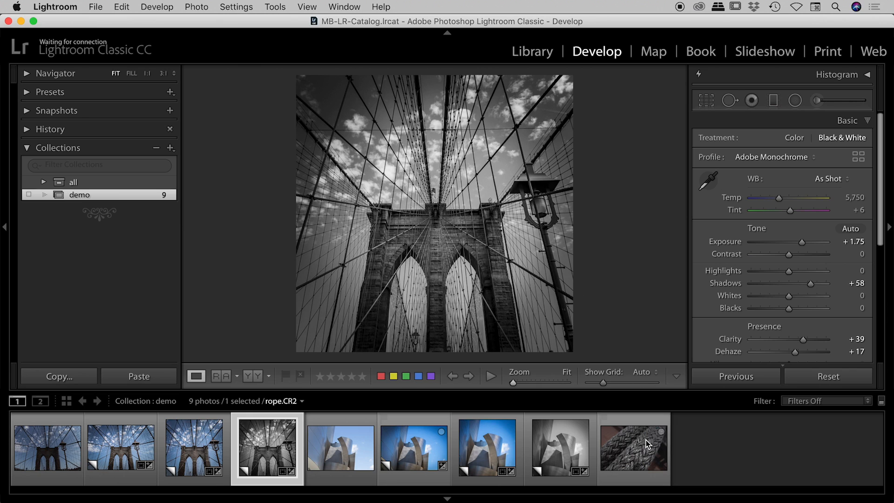
{"action": "left_click", "coordinate": [633, 448]}
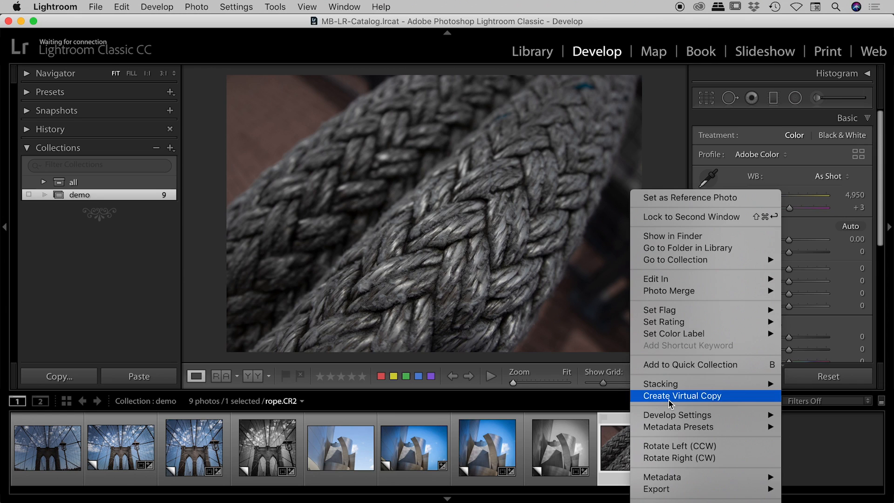
Create Rope.CR2 Copy 1 and select it together with the black-and-white bridge copy
{"action": "left_click", "coordinate": [680, 396]}
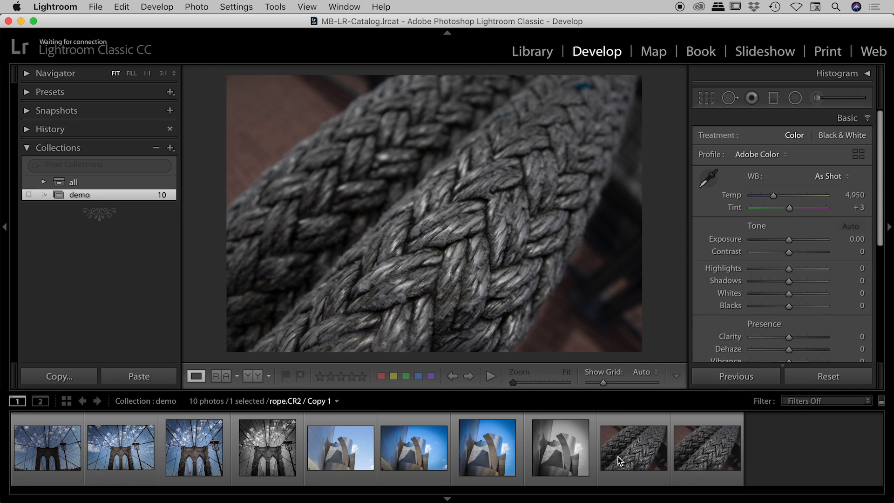
{"action": "left_click", "coordinate": [267, 448]}
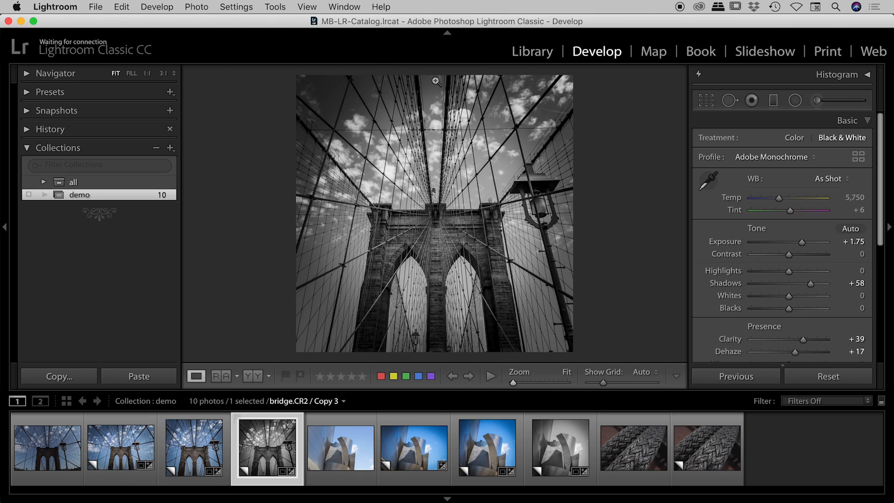
{"action": "mouse_move", "coordinate": [443, 244]}
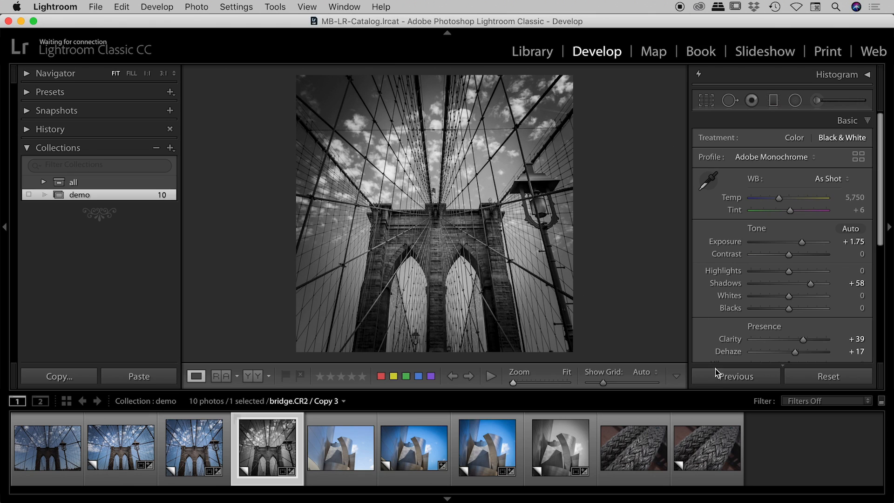
{"action": "left_click", "coordinate": [707, 447]}
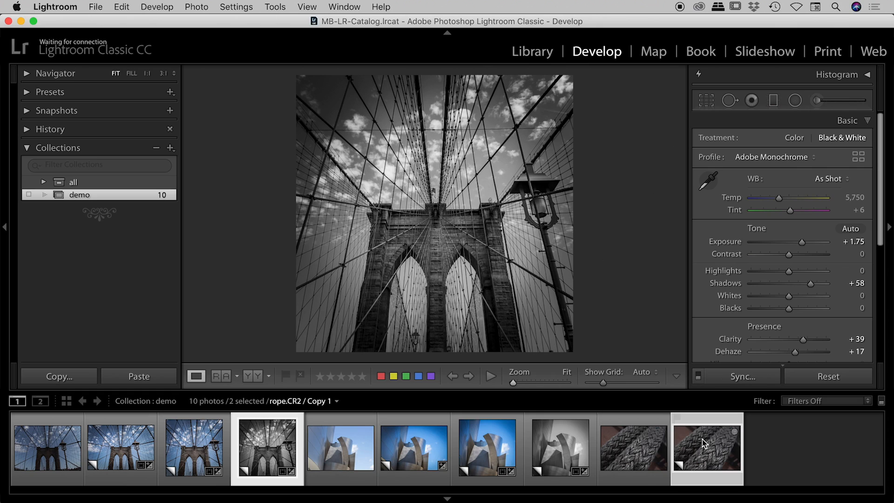
{"action": "mouse_move", "coordinate": [710, 451]}
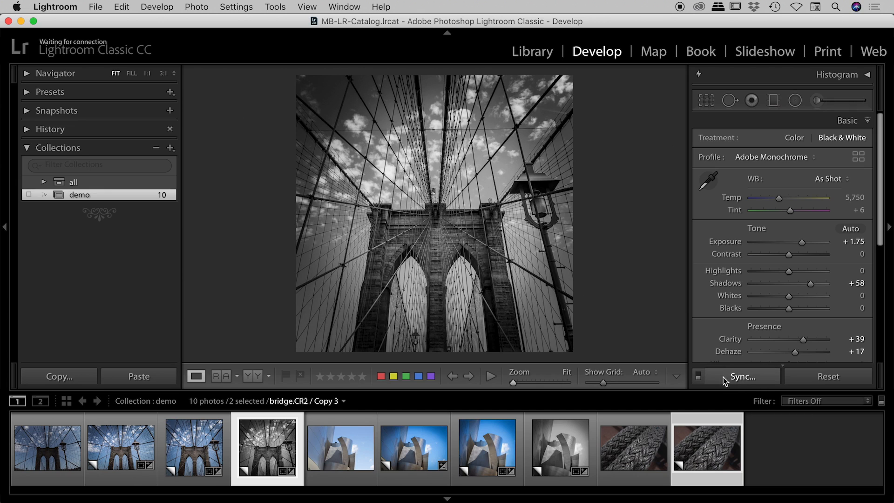
Synchronize all develop settings (Check All) from the bridge copy onto Rope.CR2 Copy 1
{"action": "left_click", "coordinate": [740, 376]}
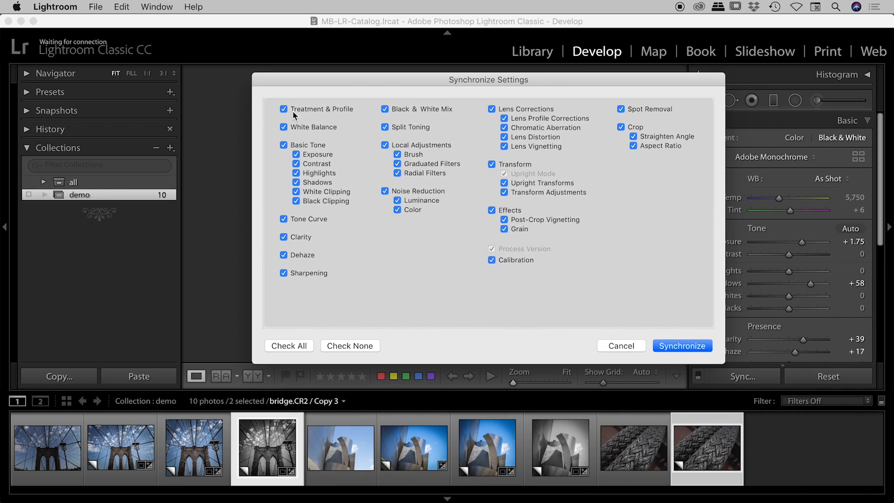
{"action": "left_click", "coordinate": [283, 109]}
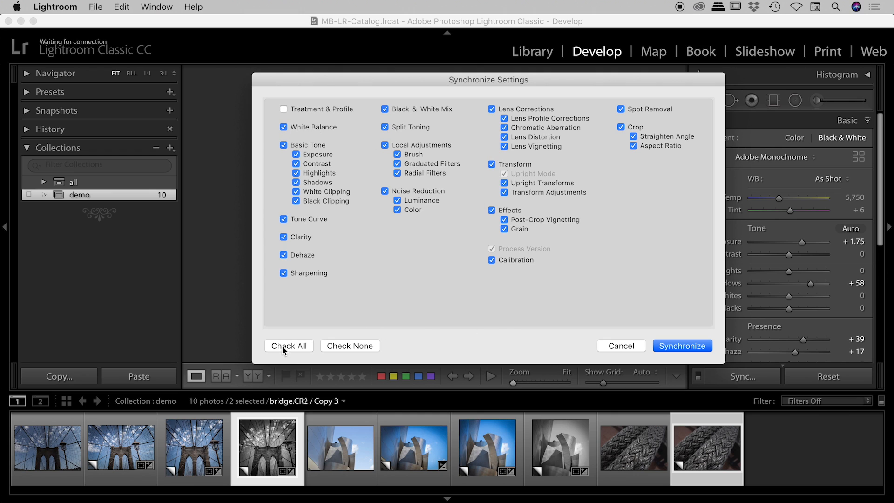
{"action": "left_click", "coordinate": [288, 345]}
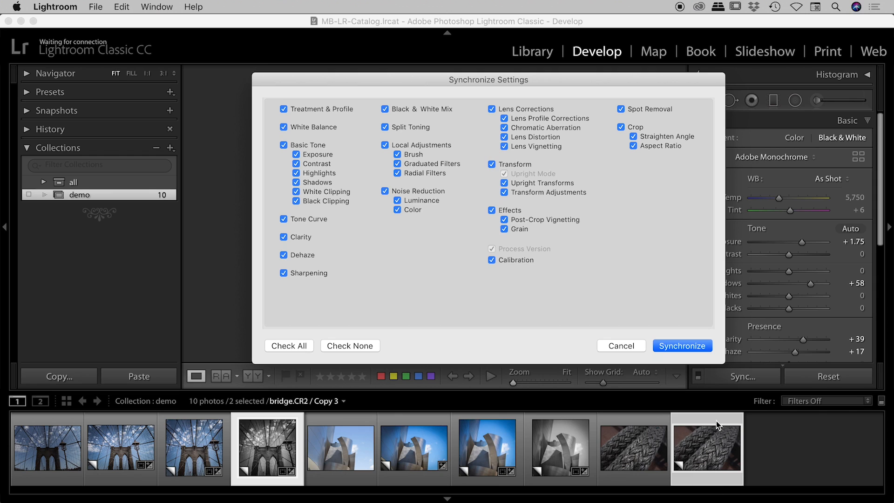
{"action": "mouse_move", "coordinate": [694, 373]}
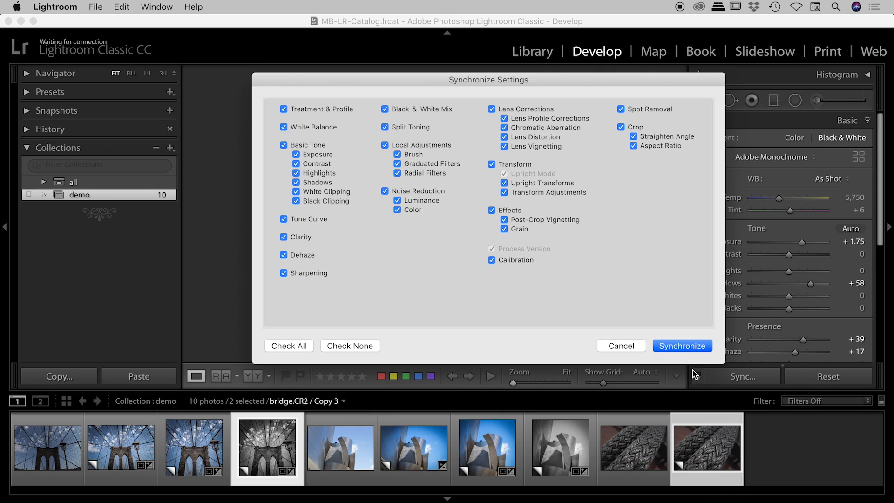
{"action": "left_click", "coordinate": [681, 346]}
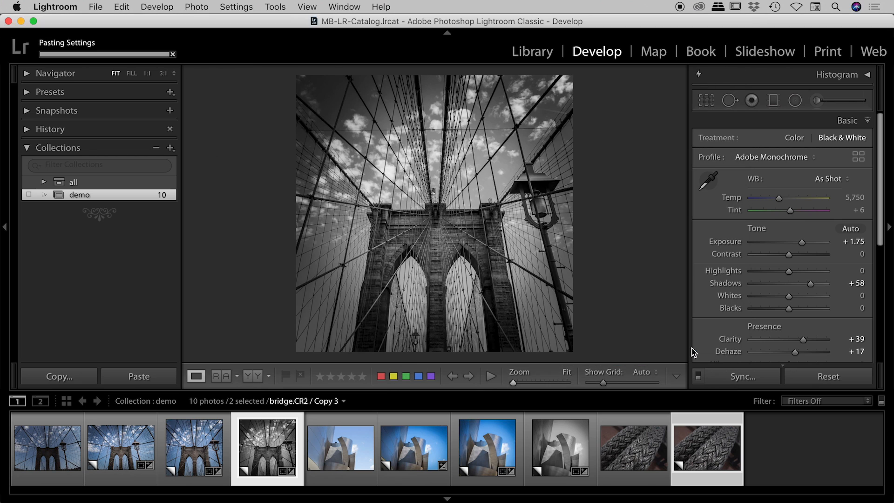
View Rope.CR2 Copy 1 alone in the loupe, now black and white with the bridge copy's settings
{"action": "left_click", "coordinate": [706, 448]}
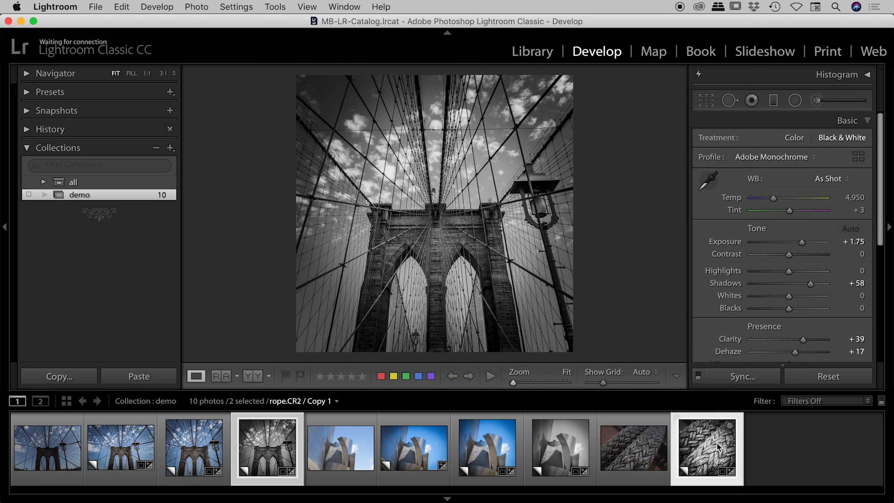
{"action": "left_click", "coordinate": [706, 448]}
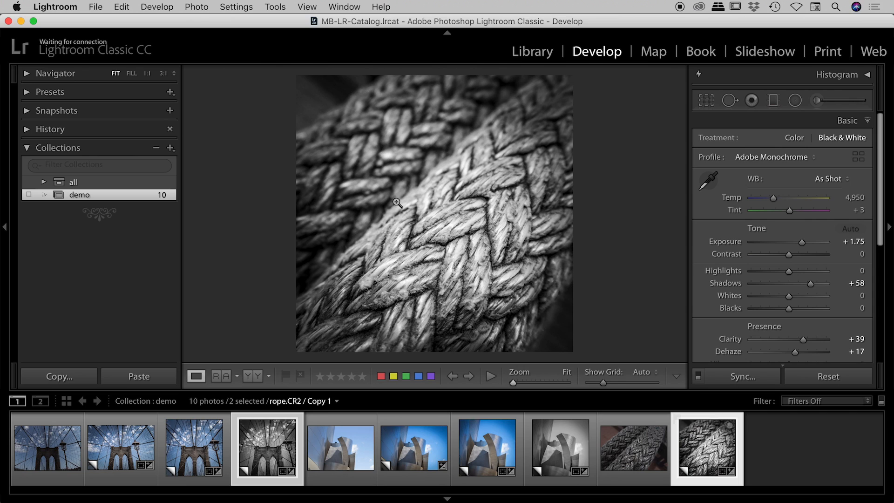
{"action": "left_click", "coordinate": [267, 449]}
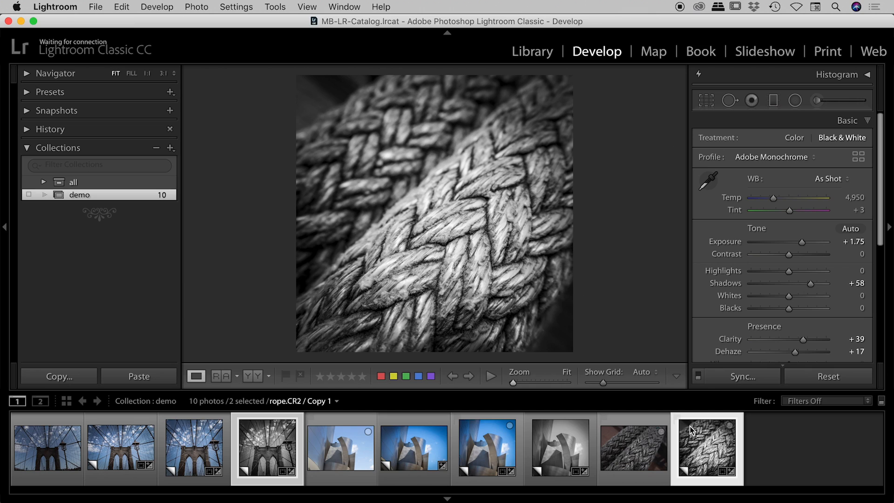
{"action": "mouse_move", "coordinate": [615, 230]}
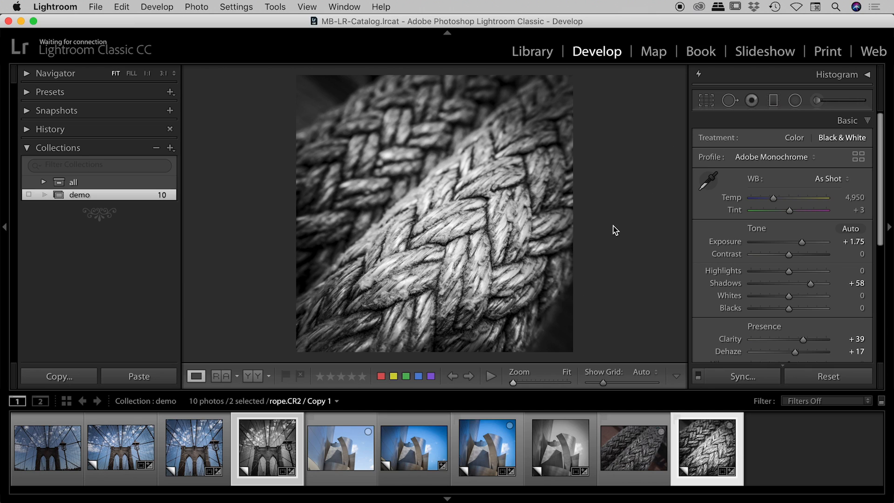
{"action": "mouse_move", "coordinate": [612, 226]}
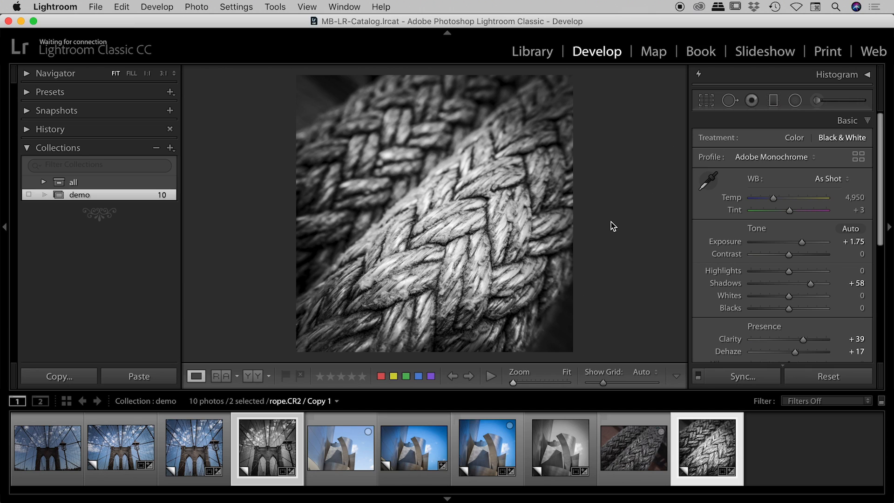
{"action": "mouse_move", "coordinate": [510, 178]}
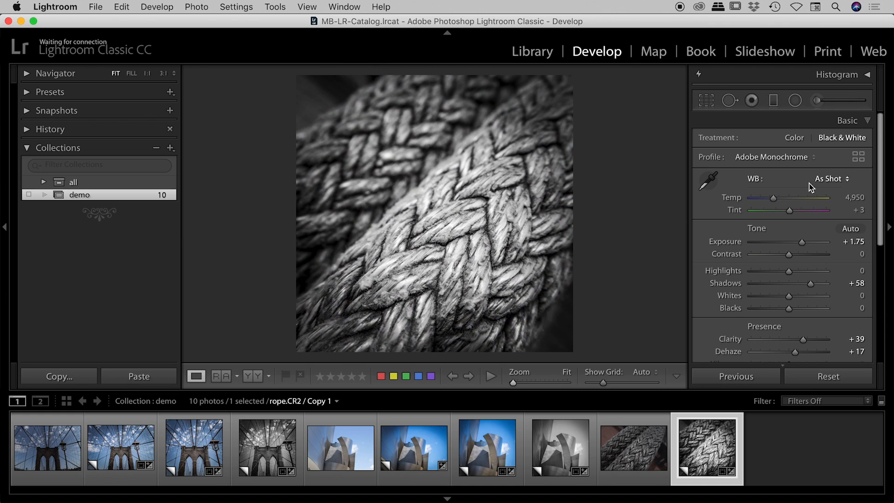
{"action": "mouse_move", "coordinate": [809, 224]}
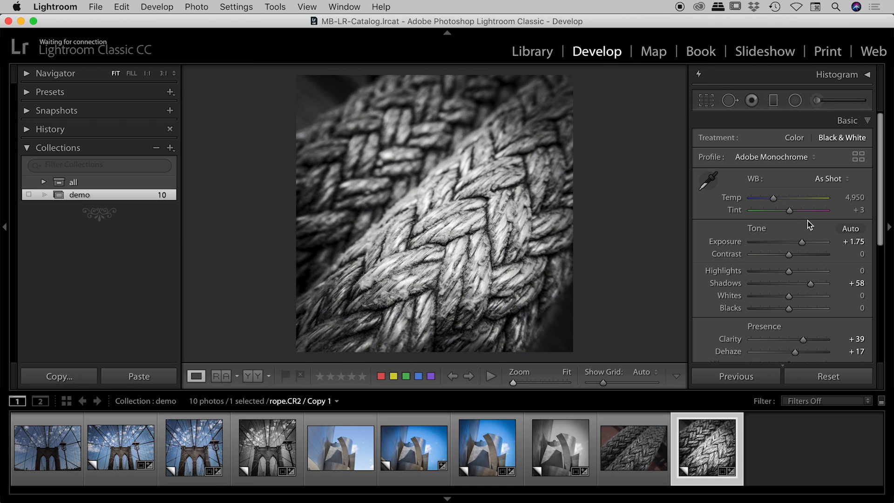
Lower the rope copy's exposure to +0.85
{"action": "left_click_drag", "start_coordinate": [802, 241], "coordinate": [786, 241]}
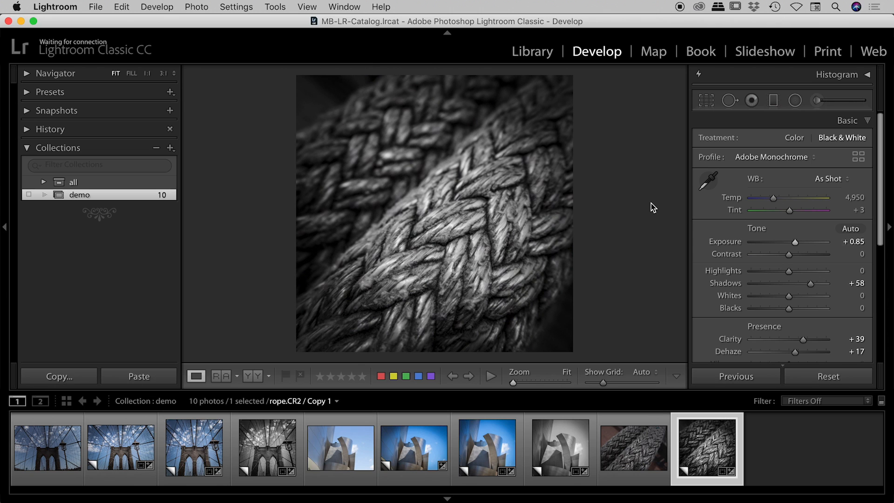
{"action": "mouse_move", "coordinate": [645, 201]}
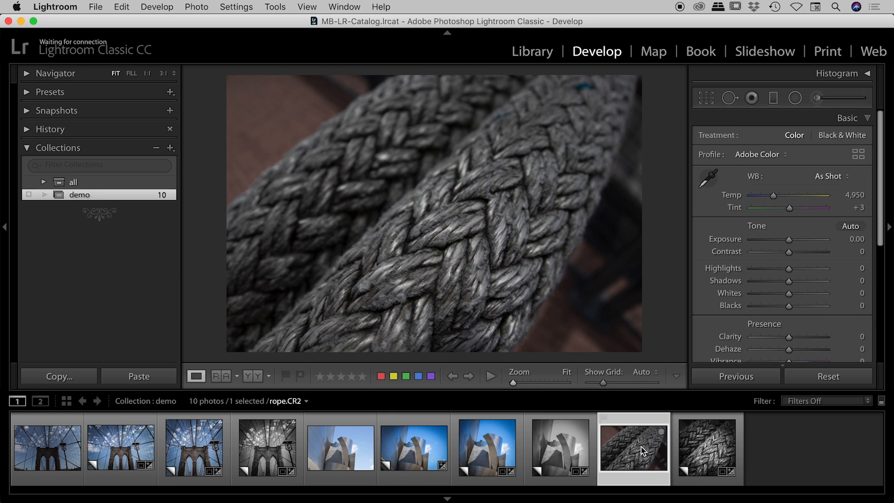
{"action": "mouse_move", "coordinate": [642, 450]}
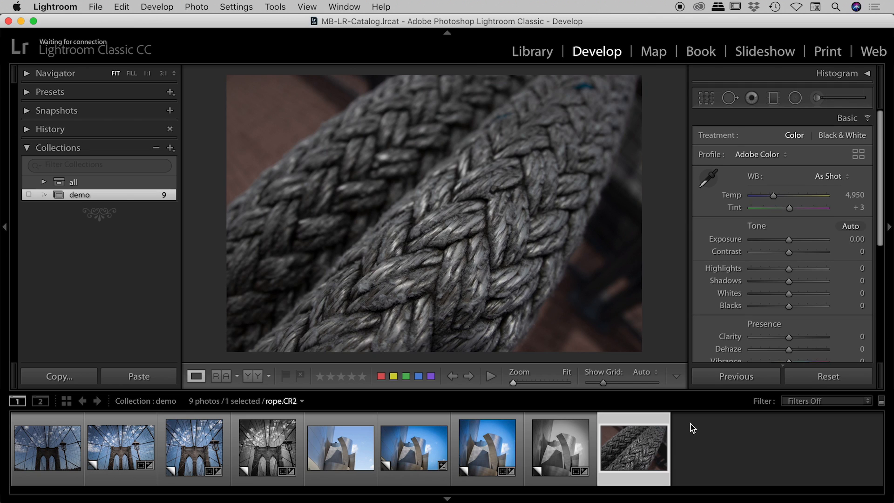
{"action": "mouse_move", "coordinate": [504, 155]}
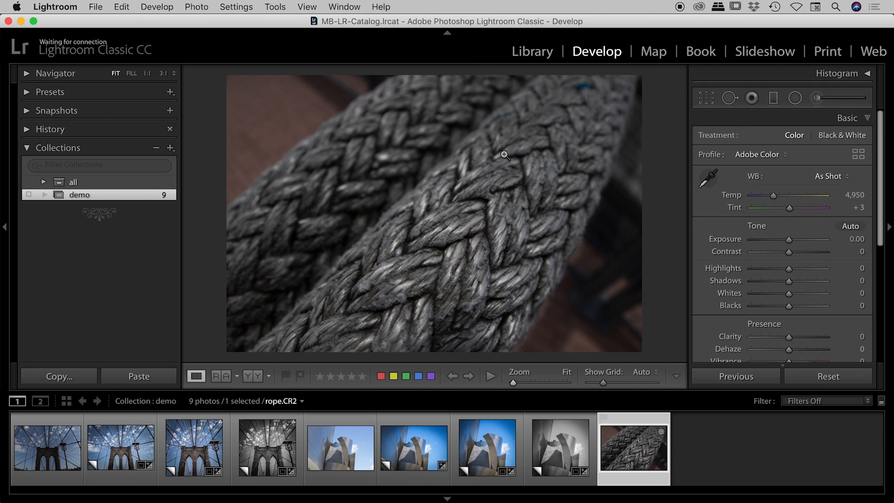